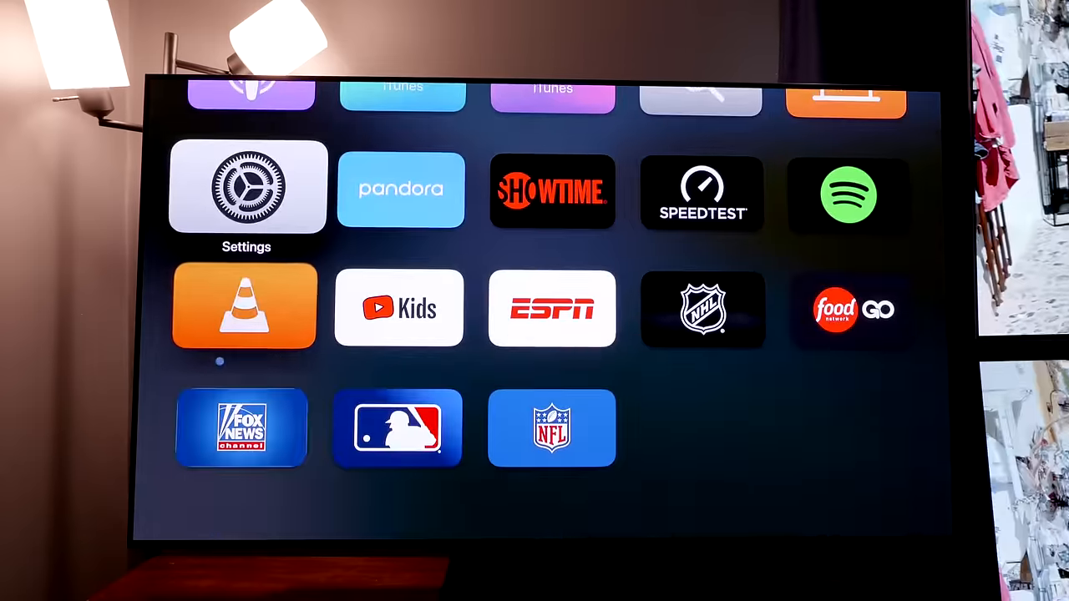
# - Leave the Apple TV input for the Samsung home with its quick-settings row
pyautogui.click(247, 192)
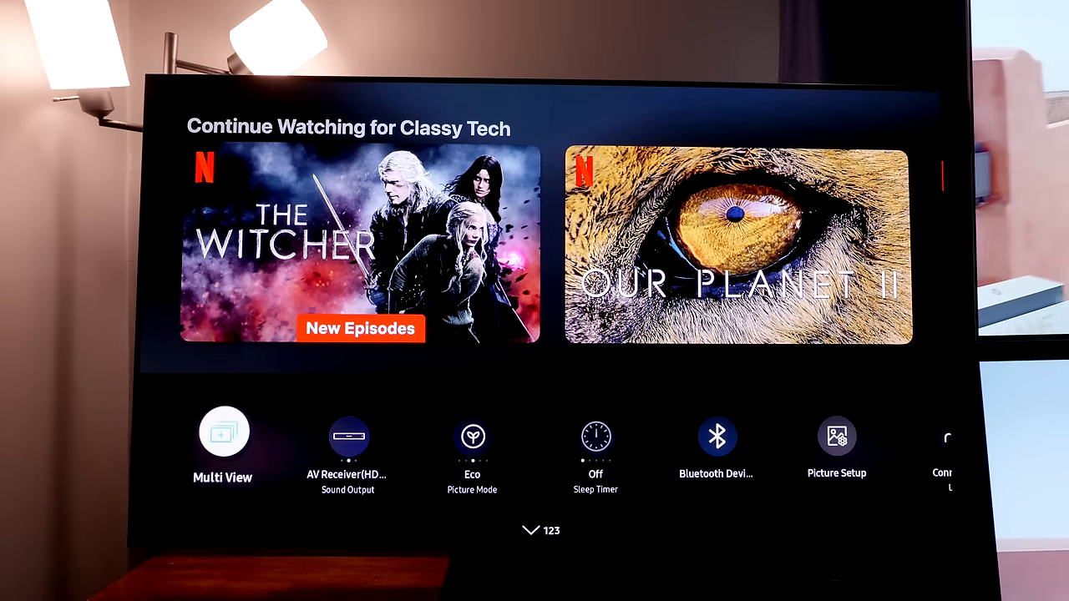
# - Move the Picture Mode shortcut to the front, next to All Settings
pyautogui.click(835, 438)
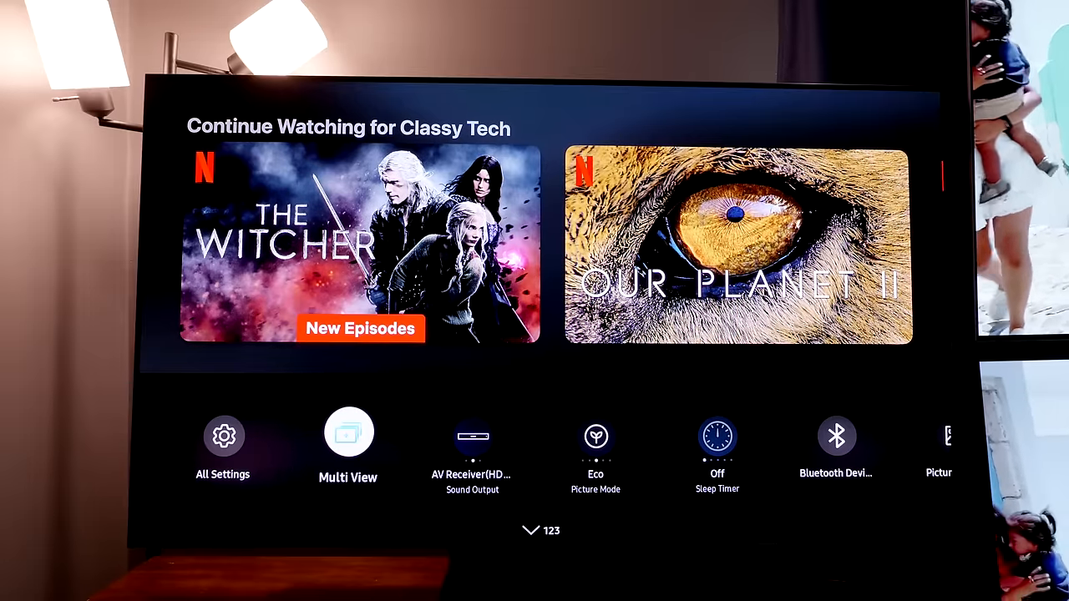
pyautogui.hscroll(3)
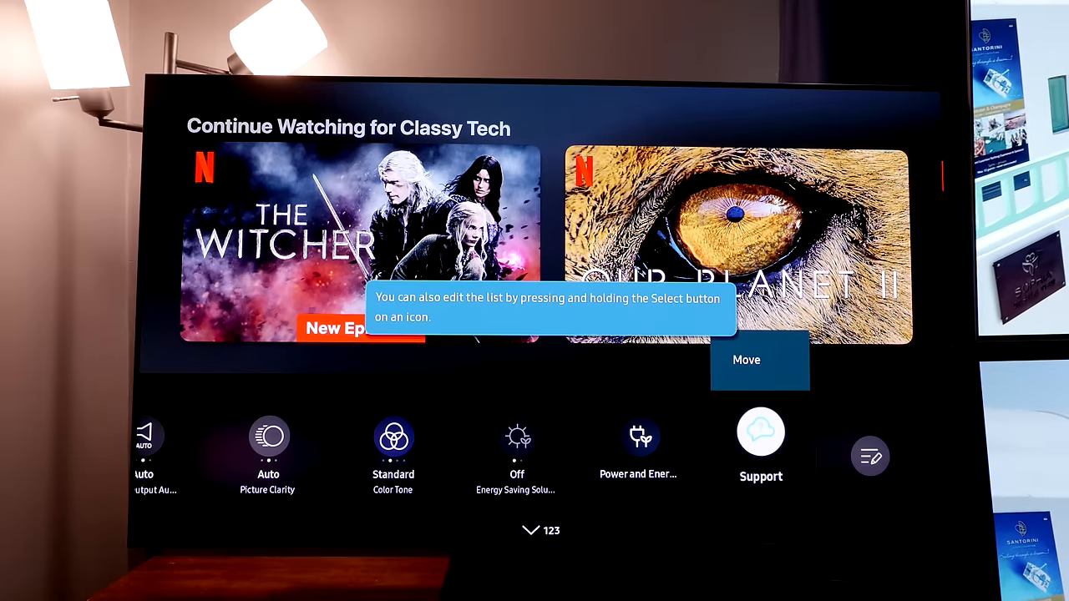
pyautogui.hscroll(-3)
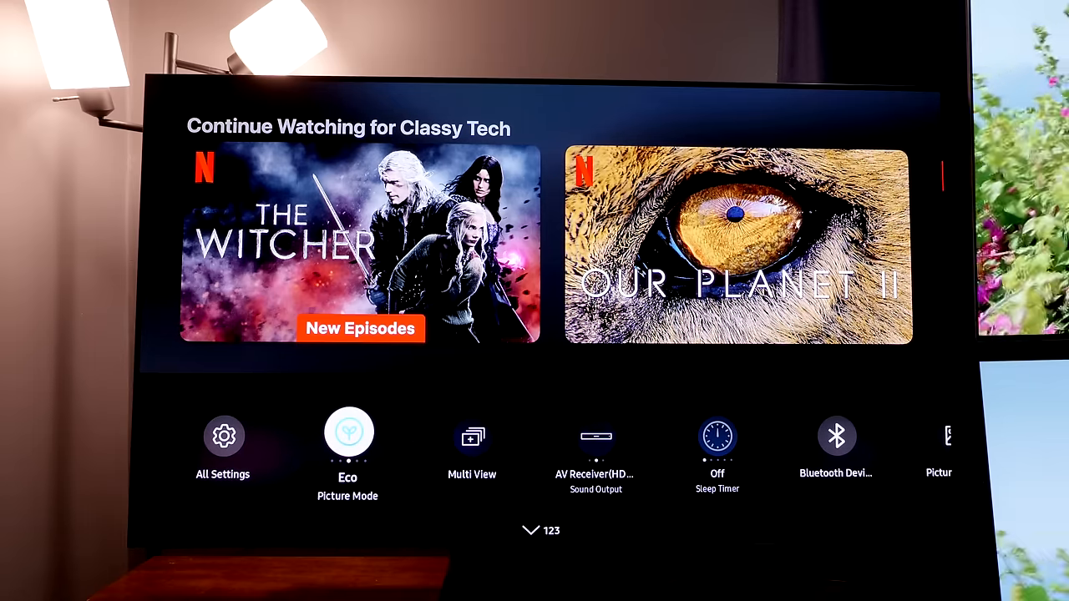
# - Cycle the picture mode through Movie, Filmmaker and Dynamic to Standard
pyautogui.click(347, 434)
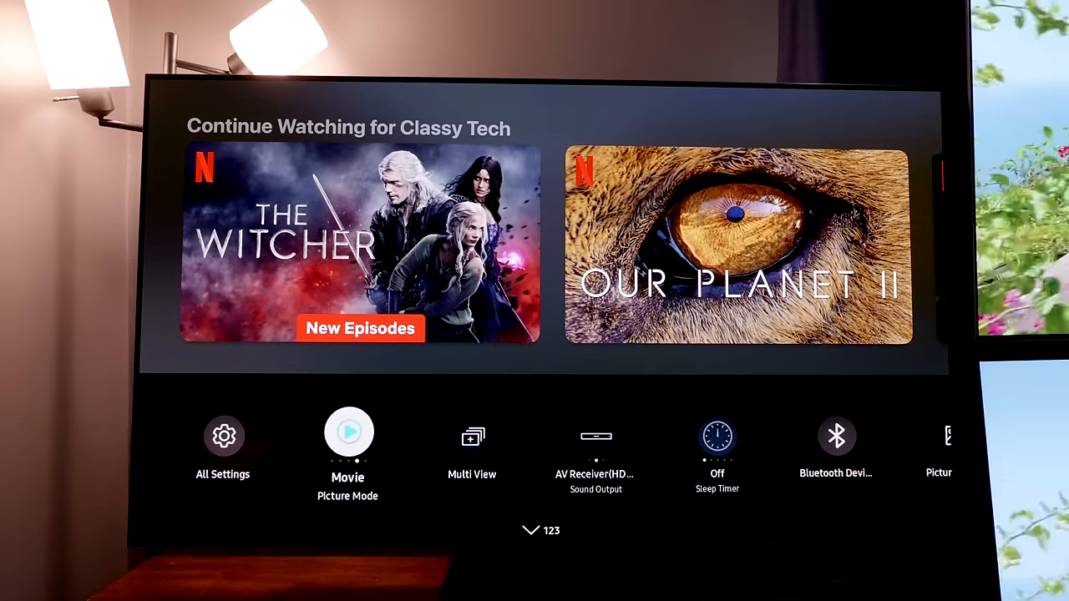
pyautogui.click(347, 434)
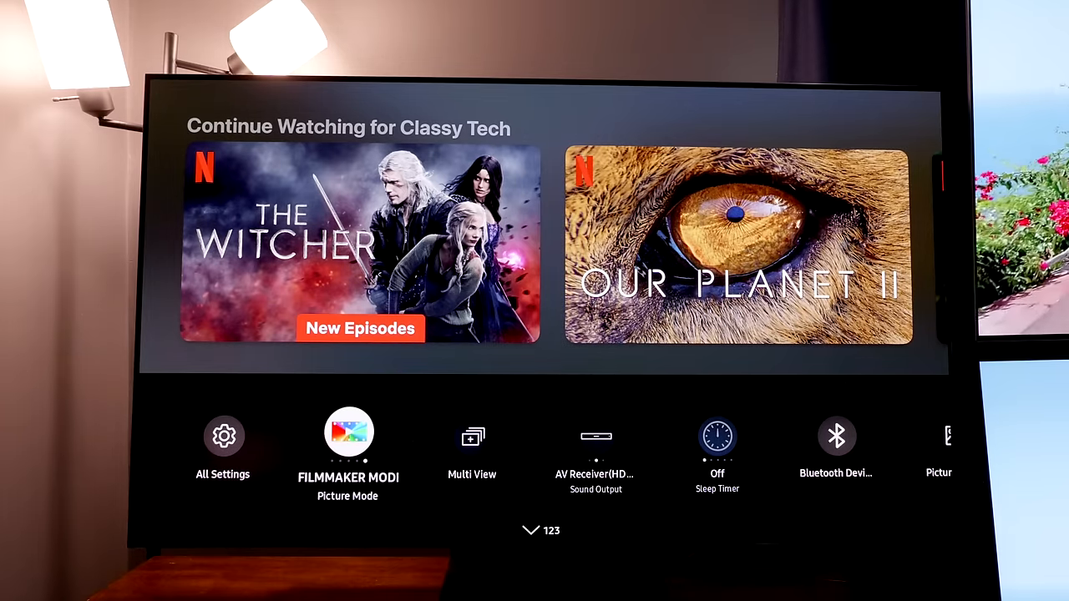
pyautogui.click(348, 434)
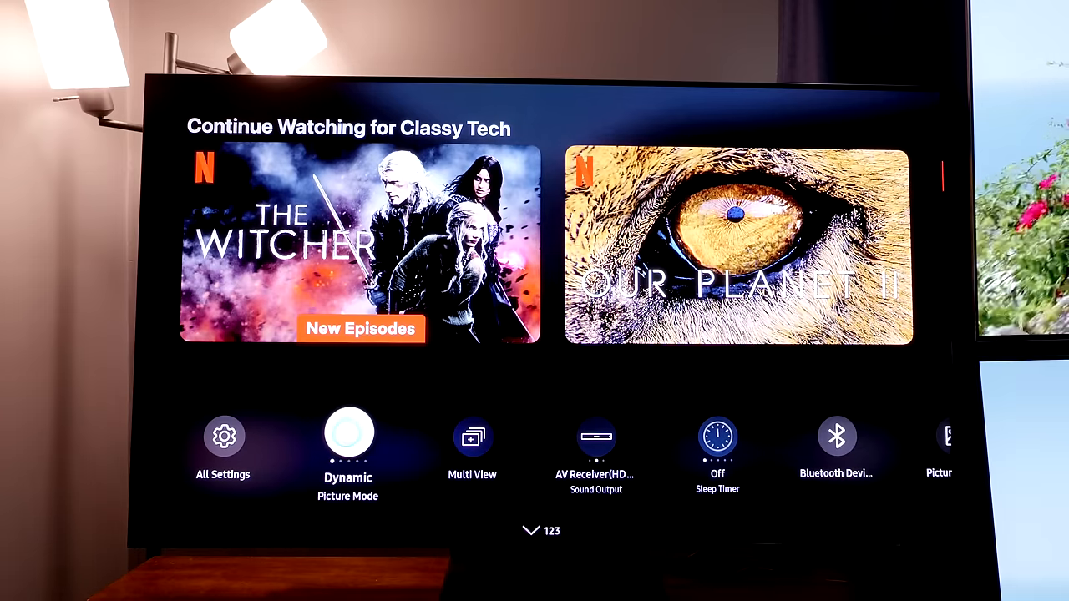
pyautogui.click(347, 436)
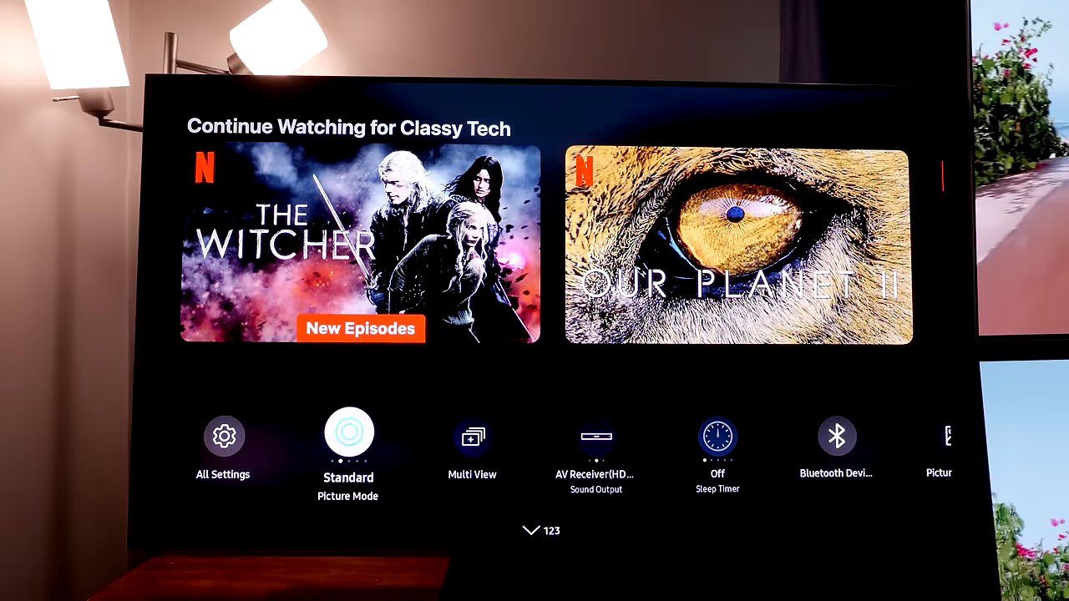
# - In All Settings > Sound, keep the Standard sound mode
pyautogui.click(348, 436)
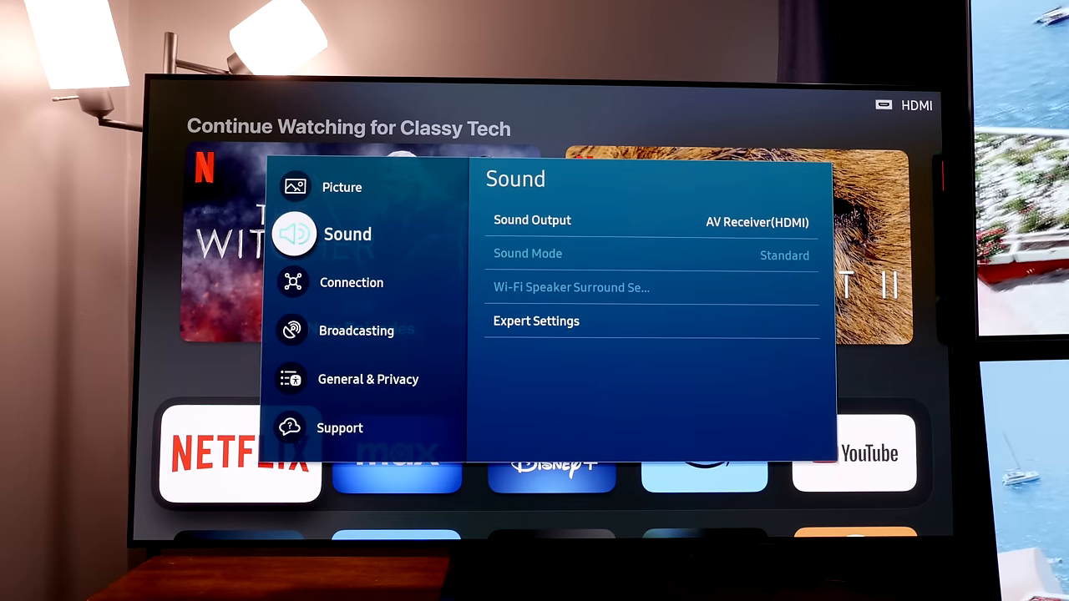
pyautogui.click(531, 220)
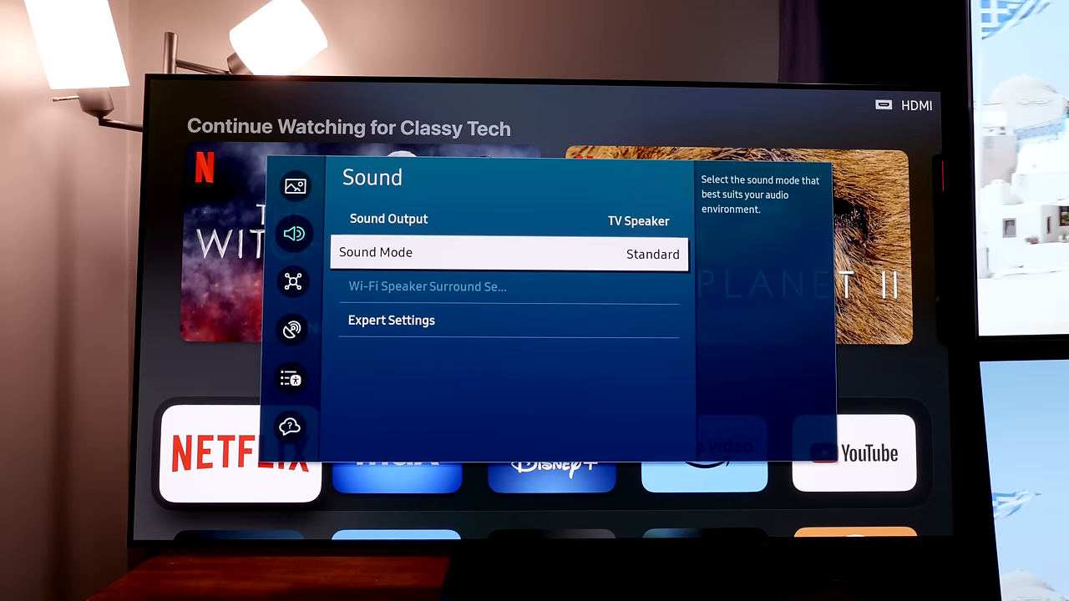
pyautogui.click(510, 252)
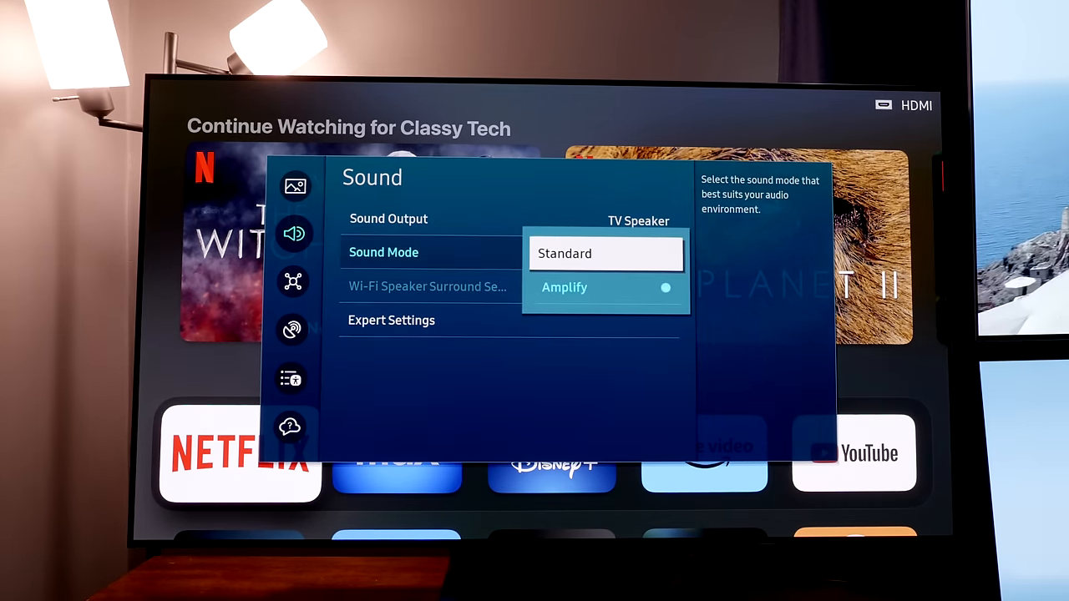
pyautogui.click(391, 321)
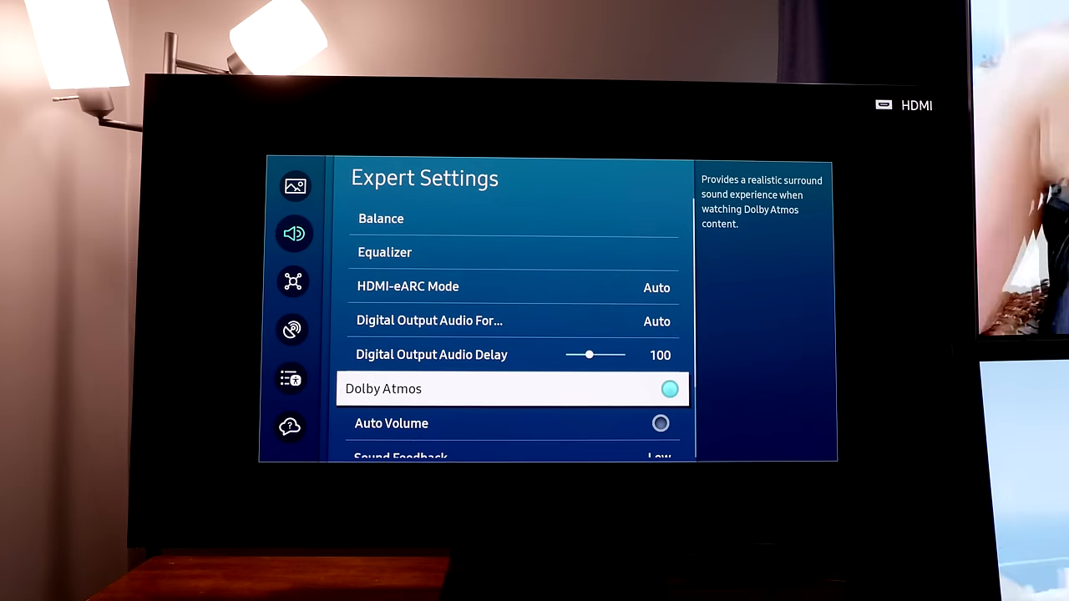
# - Set Digital Output Audio Format to Pass-Through and move on to Connection settings
pyautogui.scroll(-3)
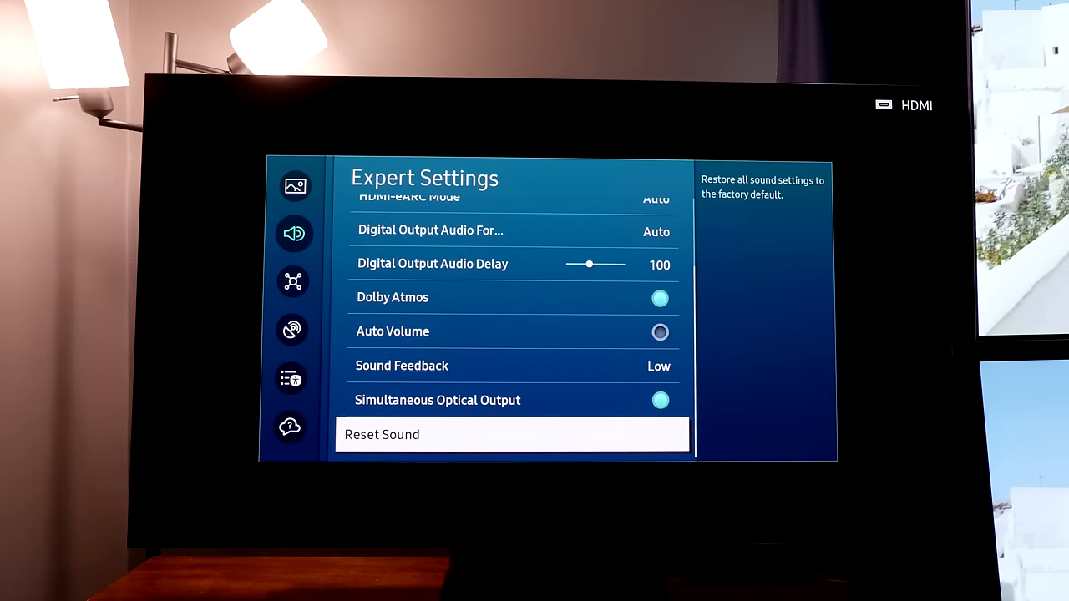
pyautogui.press('Up')
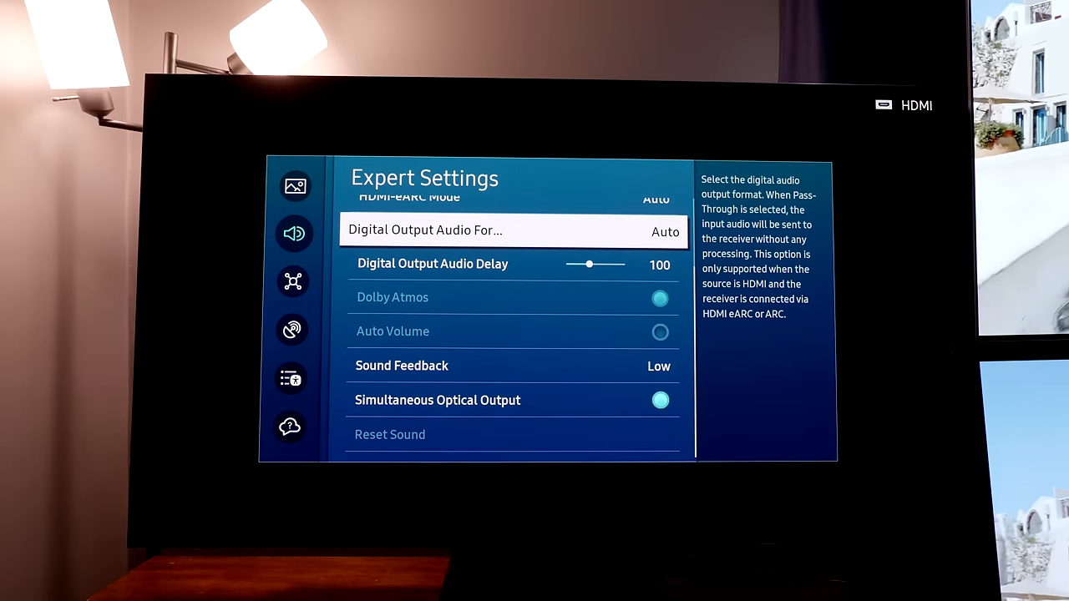
pyautogui.click(514, 231)
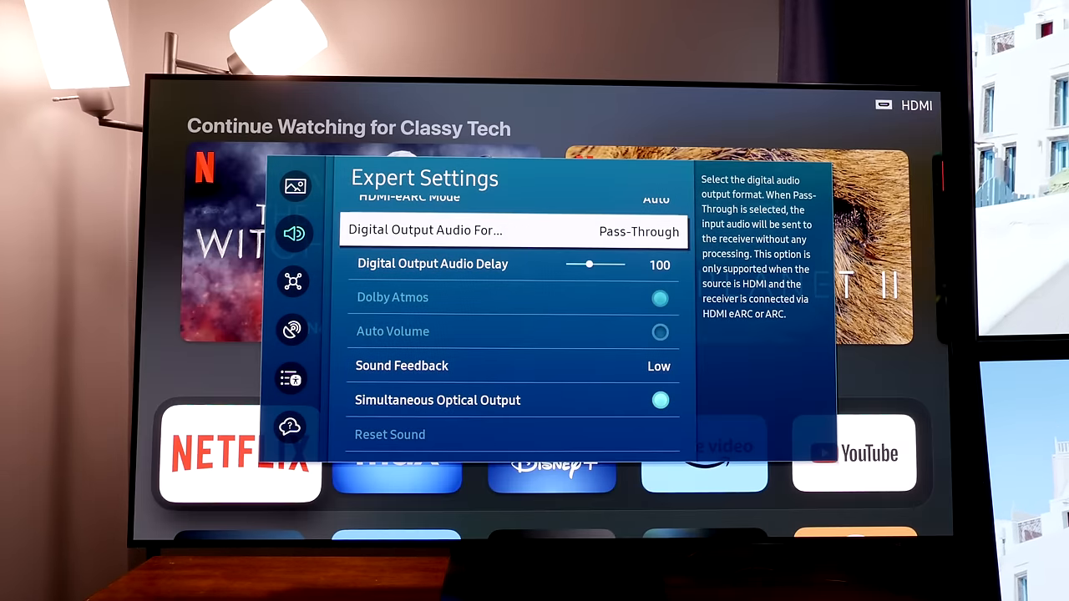
pyautogui.click(292, 280)
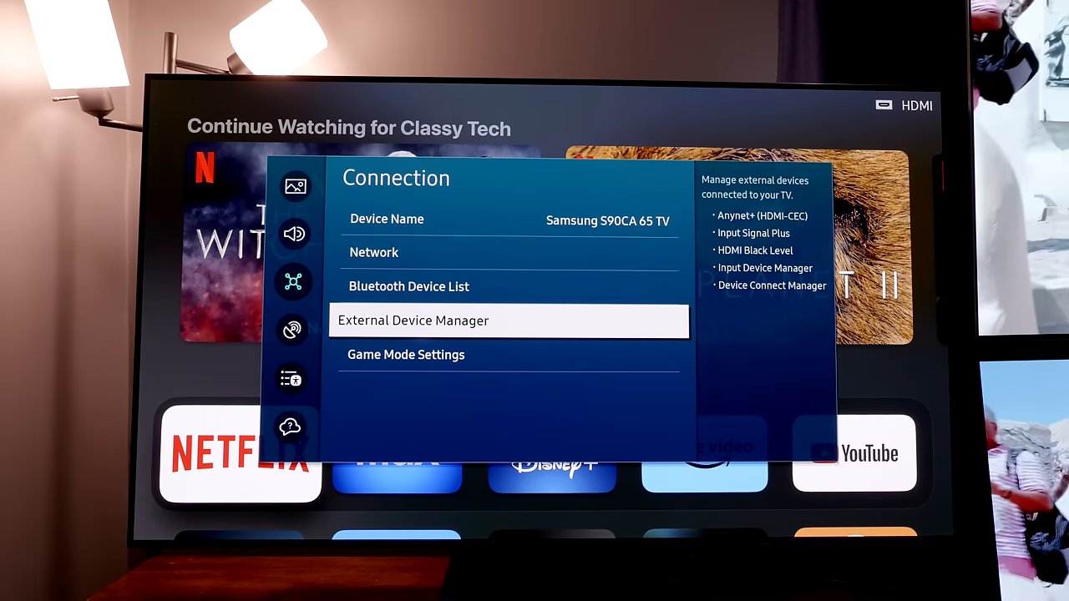
# - Check External Device Manager and Game Mode Settings, leaving game mode Off
pyautogui.click(507, 321)
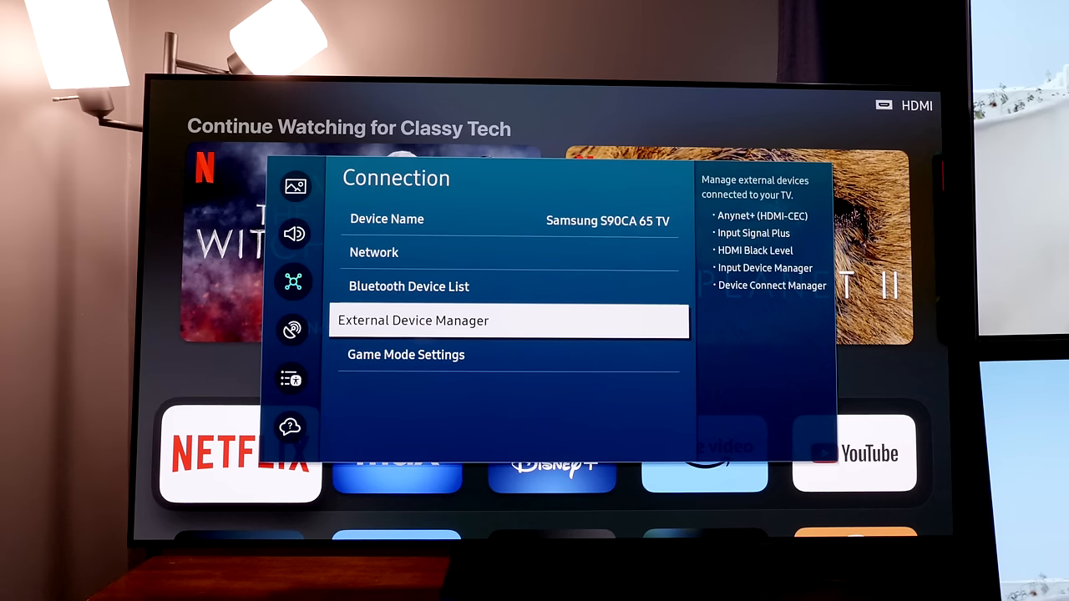
pyautogui.click(406, 354)
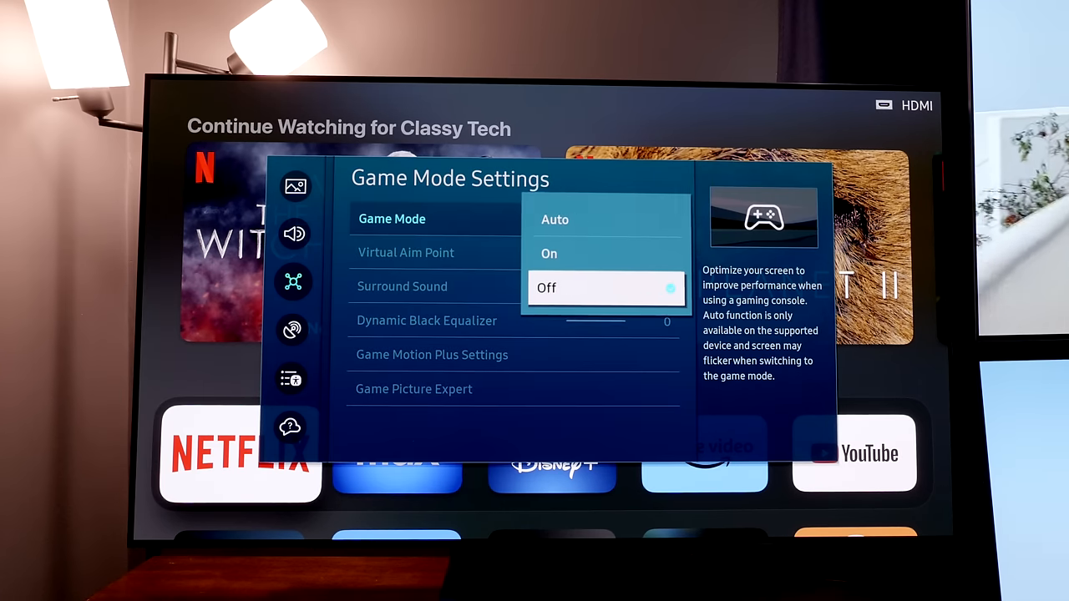
pyautogui.click(555, 220)
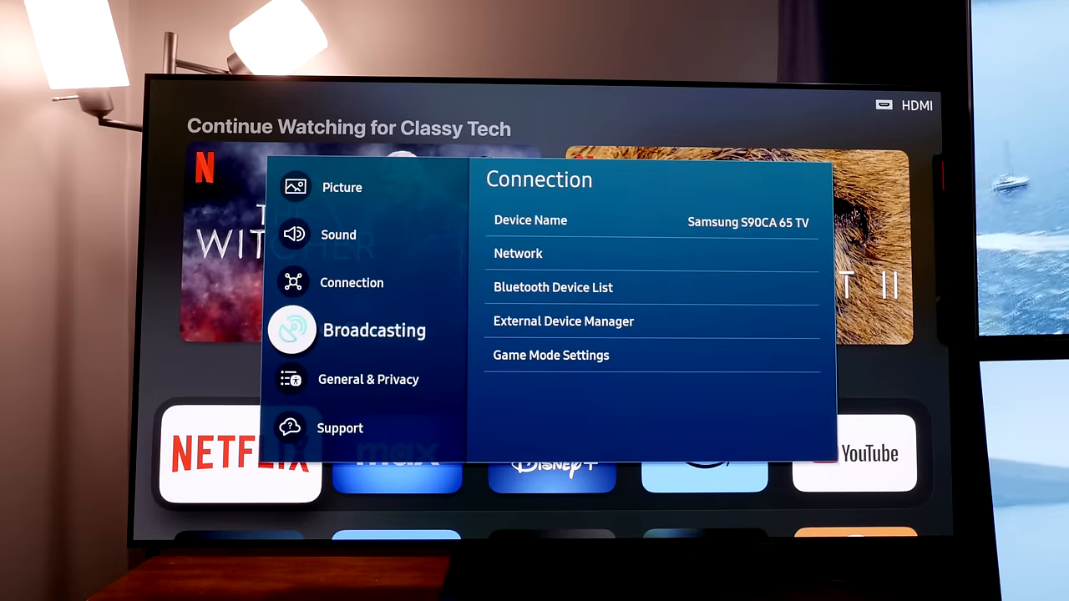
# - Move down through General & Privacy into the Support section
pyautogui.click(367, 379)
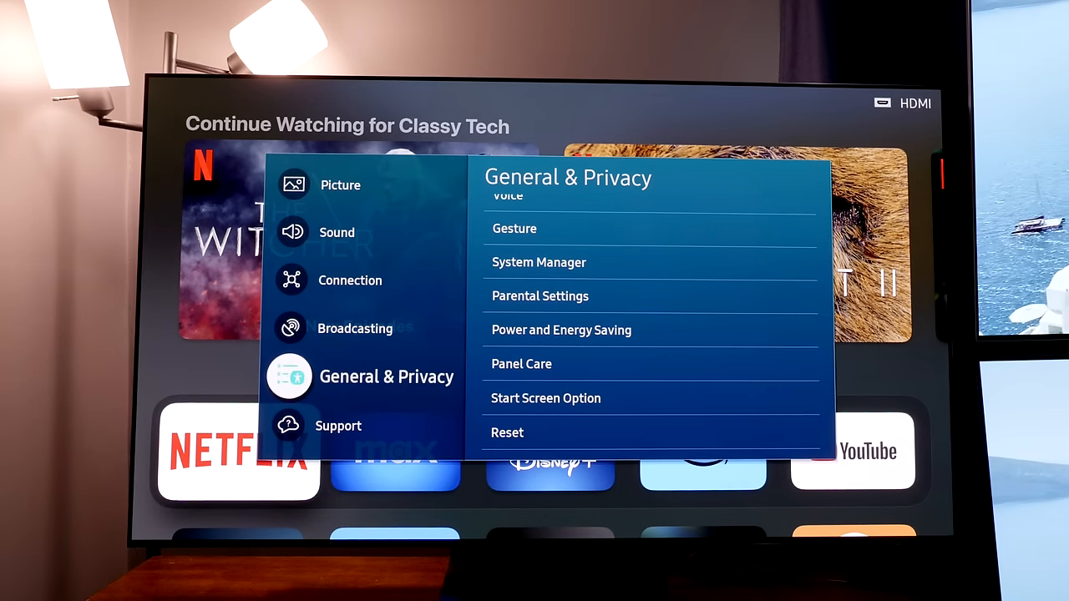
pyautogui.click(337, 426)
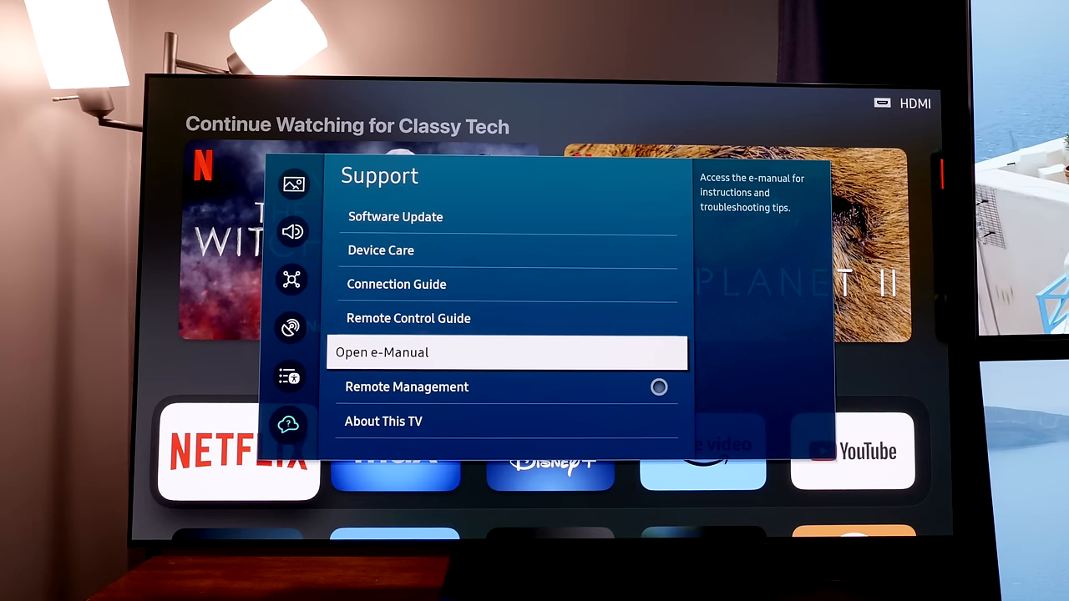
pyautogui.scroll(-3)
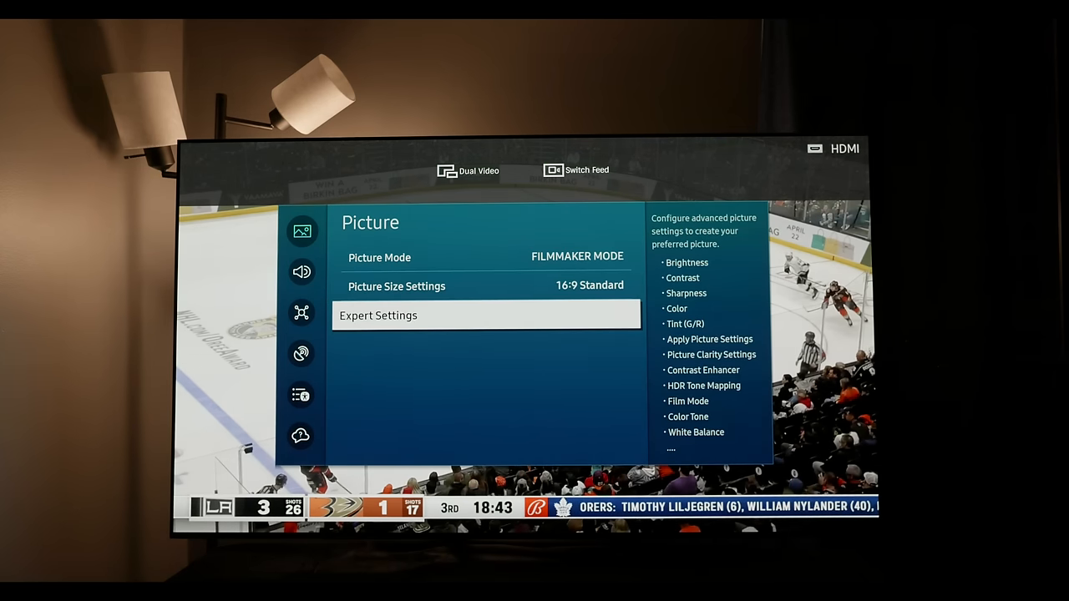
# - Review the SDR expert values: Contrast 38, Warm2 colour tone, BT.1886 gamma
pyautogui.click(486, 314)
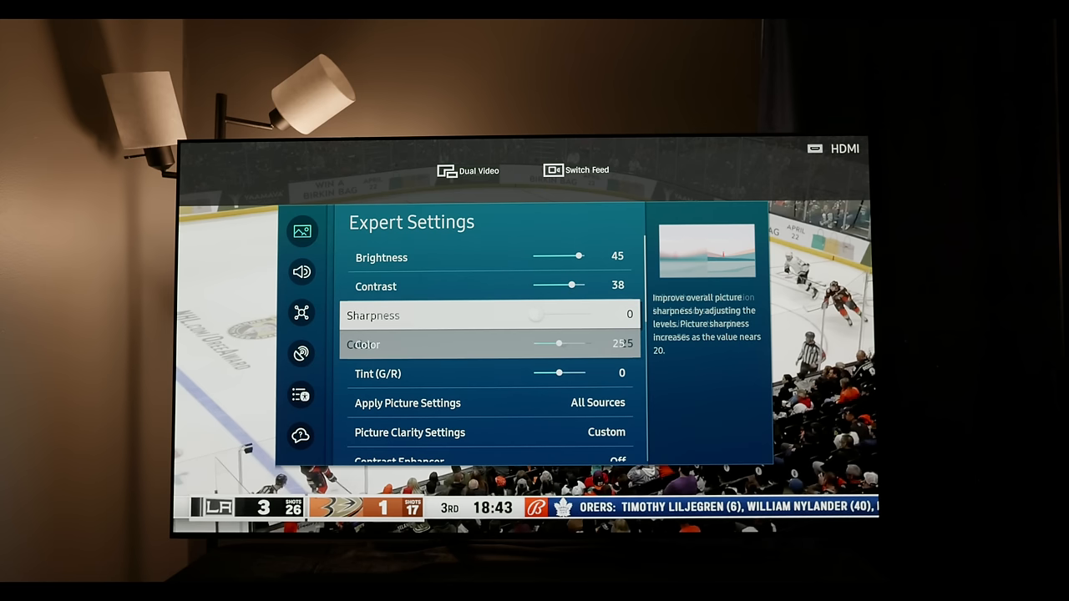
pyautogui.scroll(-3)
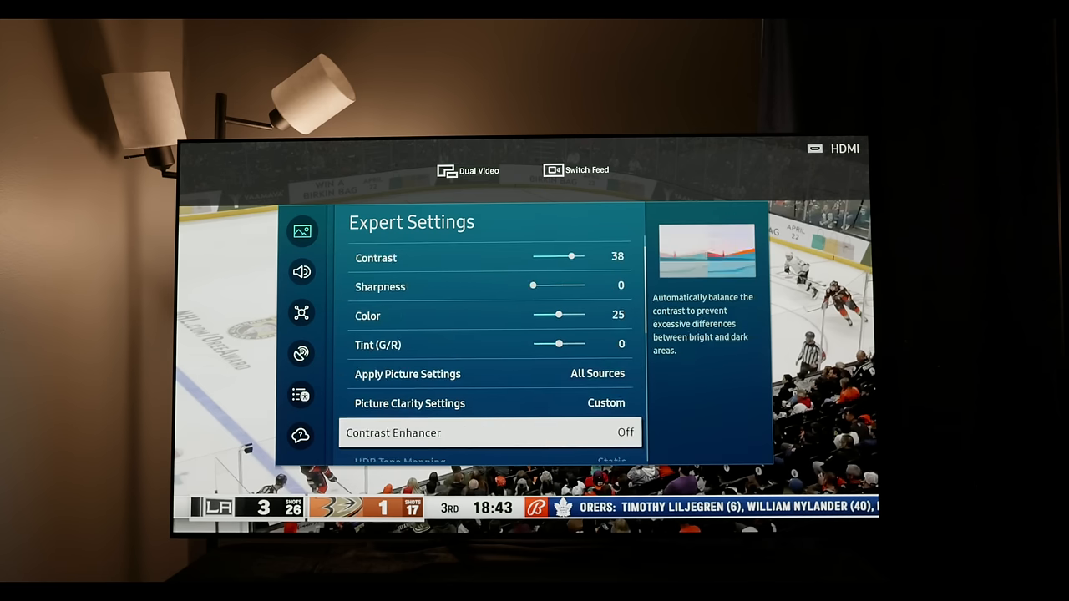
pyautogui.scroll(-3)
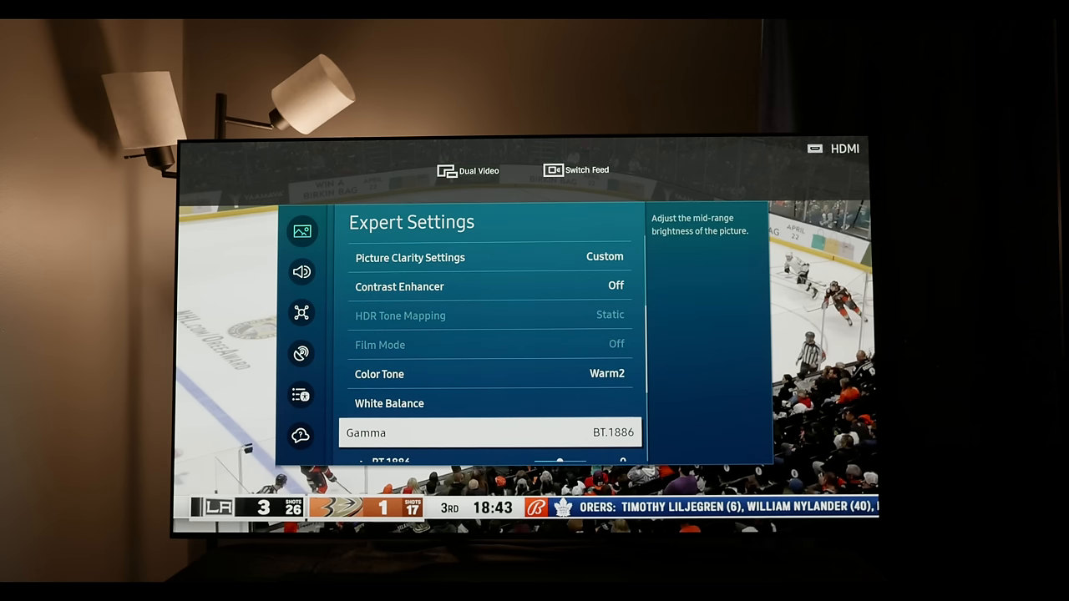
pyautogui.scroll(-3)
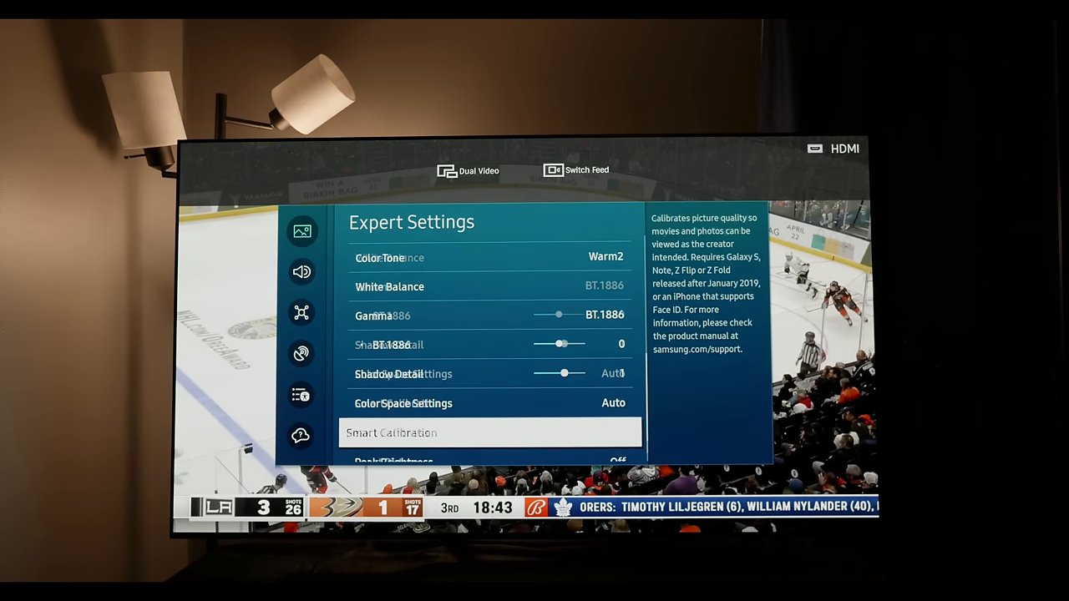
pyautogui.scroll(-3)
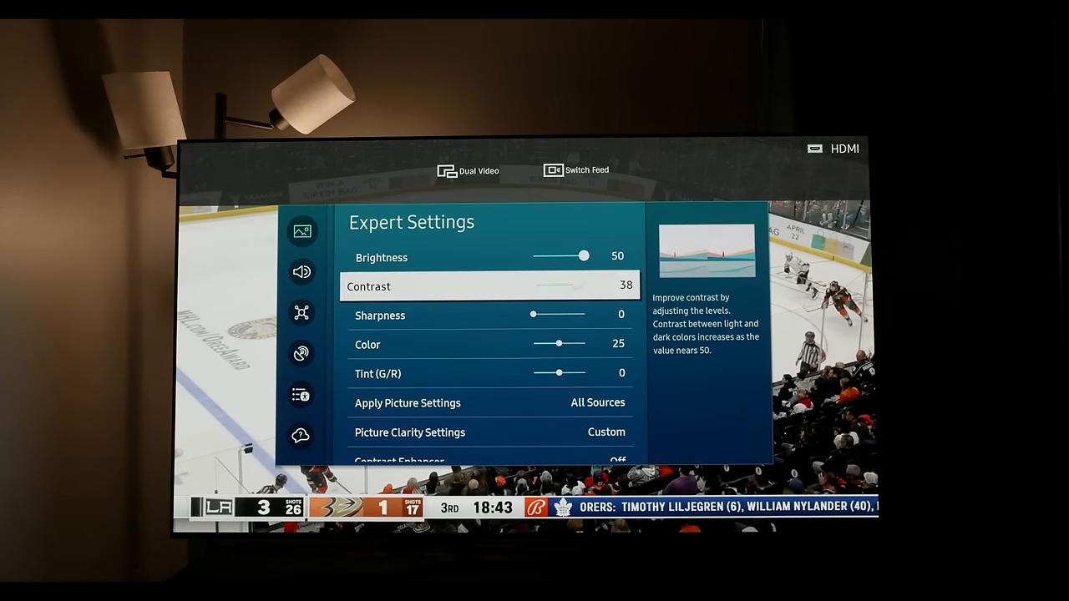
# - Check colour space and reach Picture Clarity Settings with blur and judder reduction at 0
pyautogui.scroll(-3)
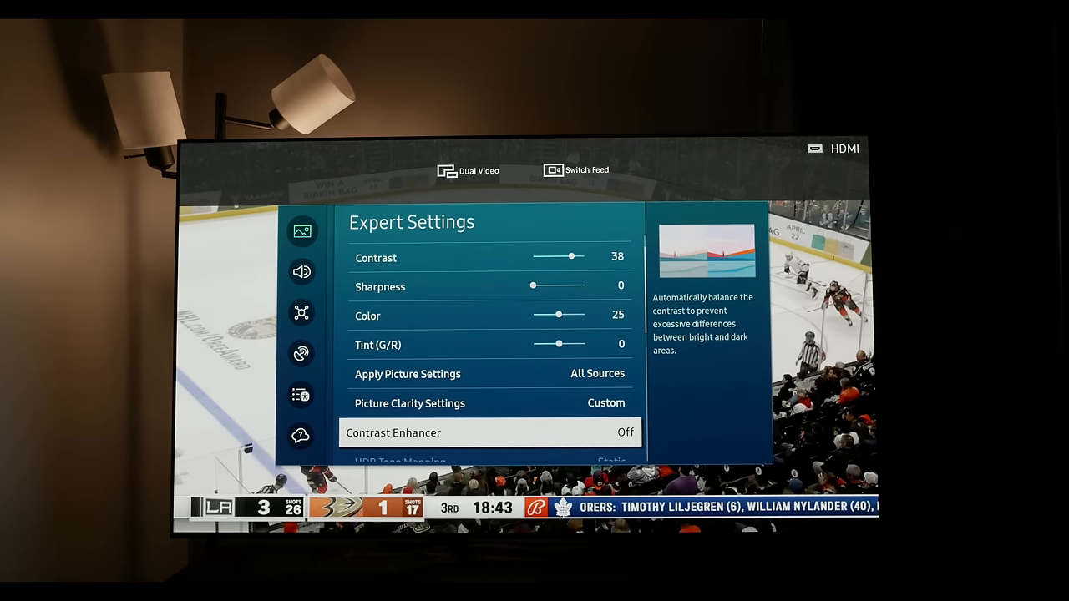
pyautogui.scroll(-3)
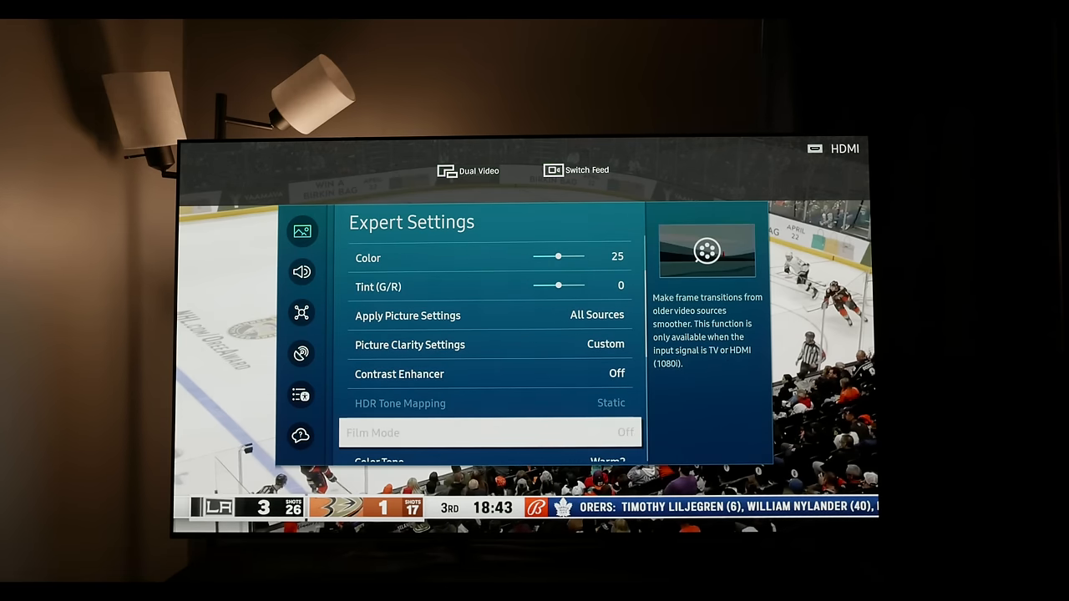
pyautogui.scroll(-3)
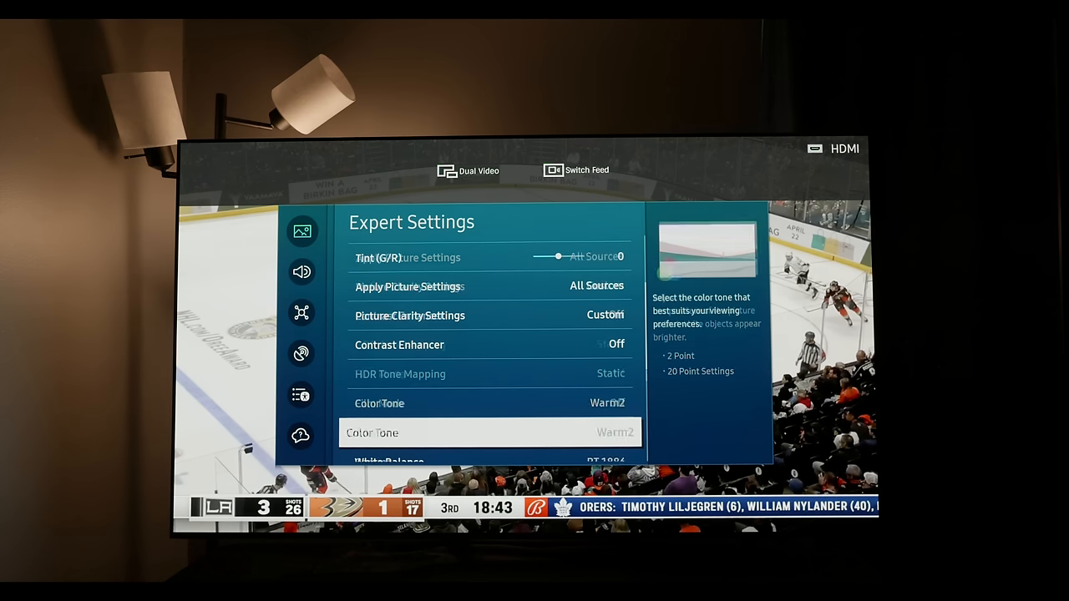
pyautogui.scroll(-3)
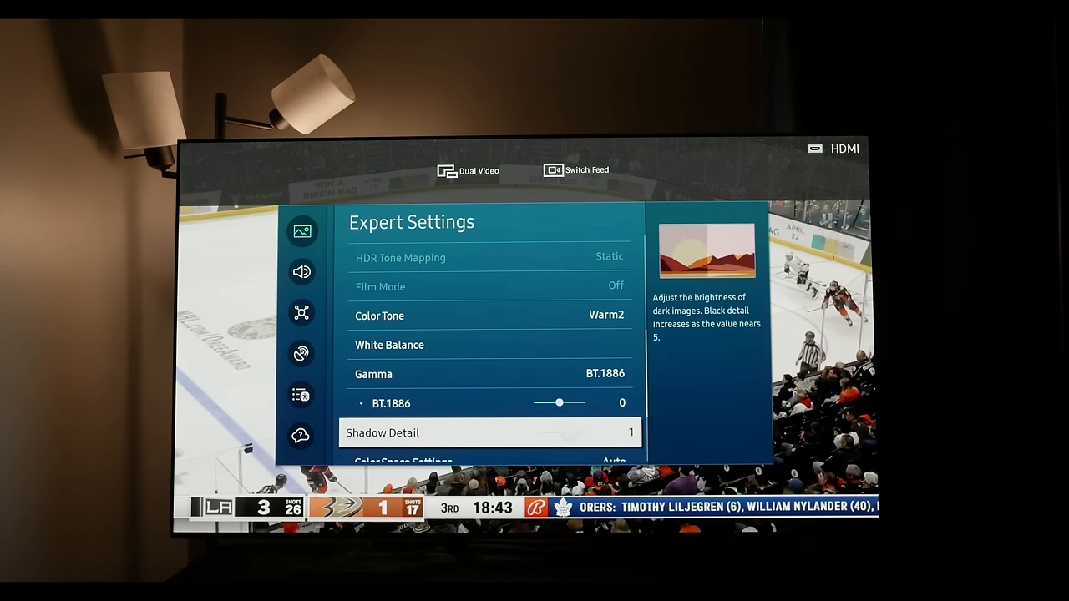
pyautogui.scroll(-3)
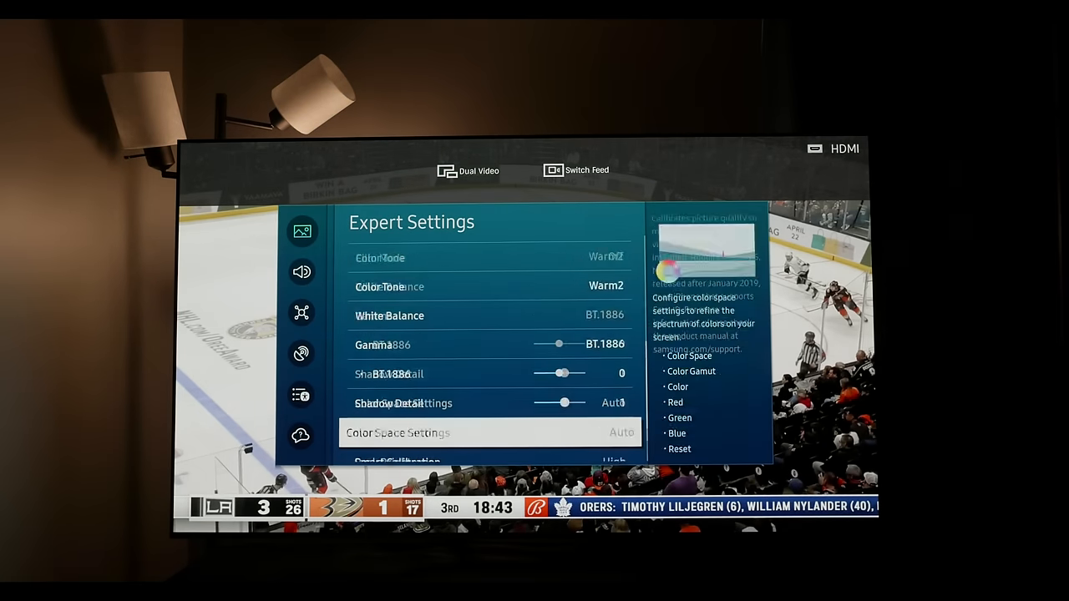
pyautogui.scroll(3)
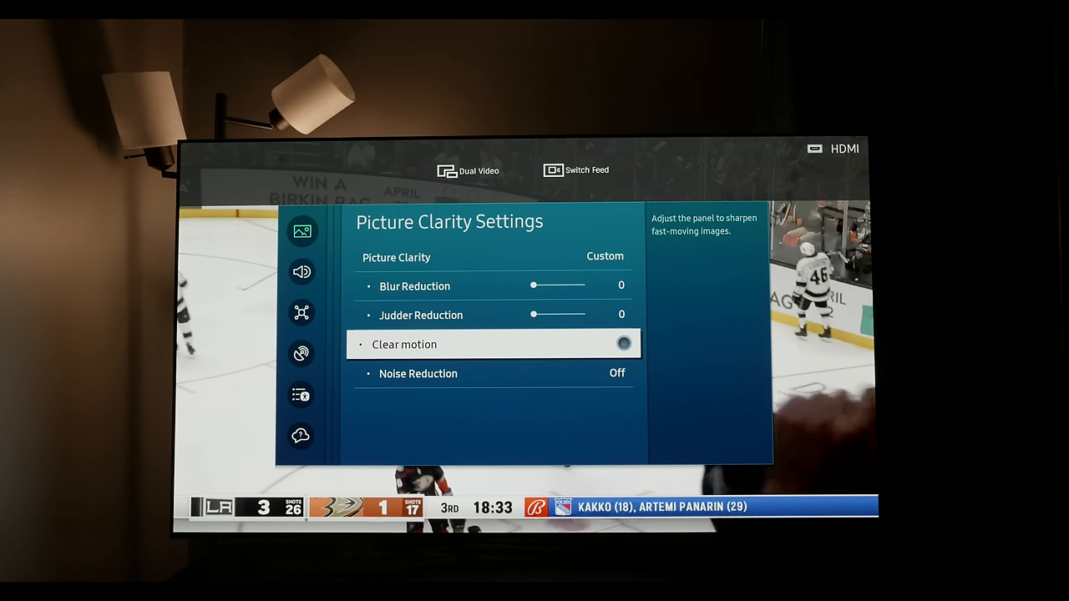
pyautogui.click(623, 344)
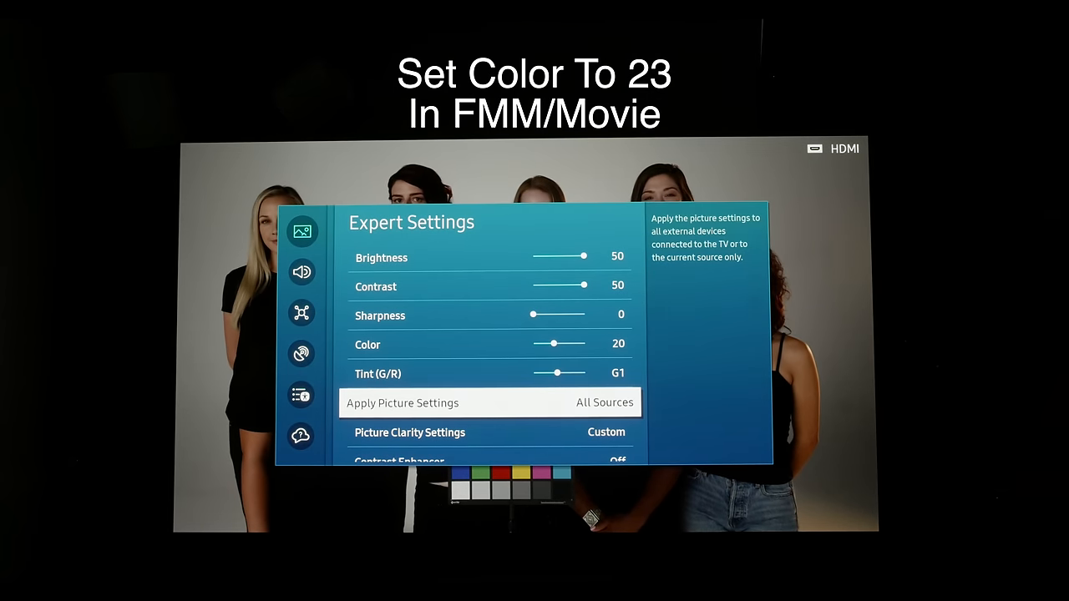
# - Change HDR Tone Mapping from Active to Static in the HDR expert settings
pyautogui.press('Down')
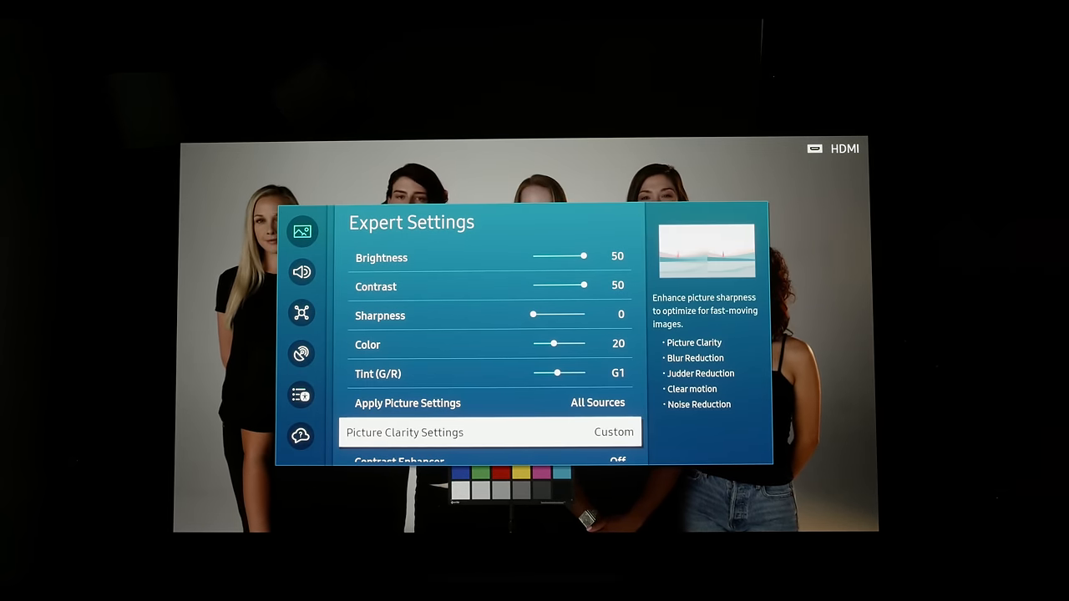
pyautogui.click(488, 431)
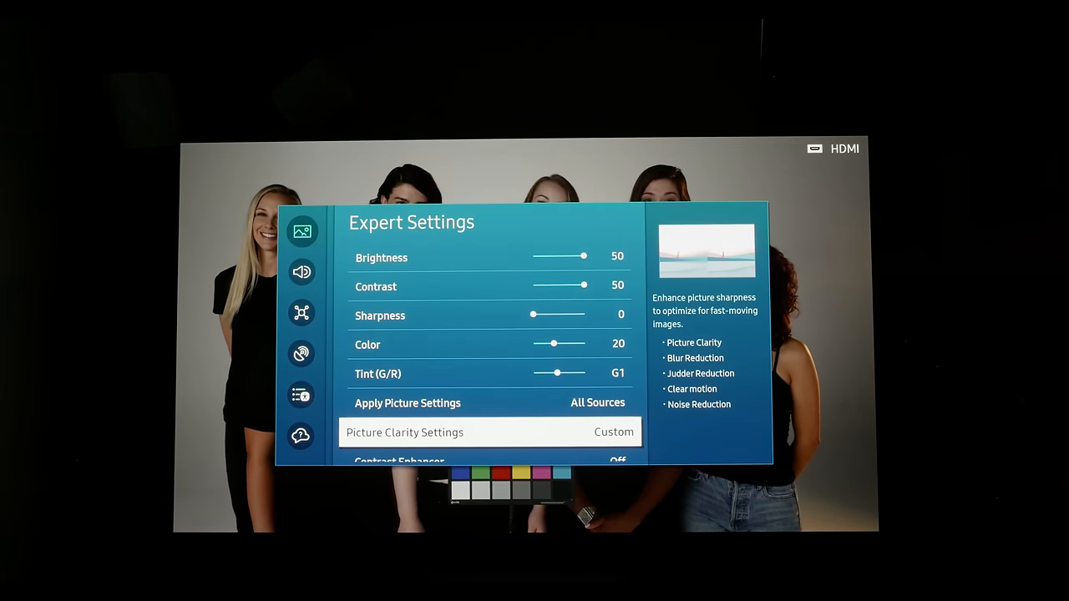
pyautogui.scroll(-3)
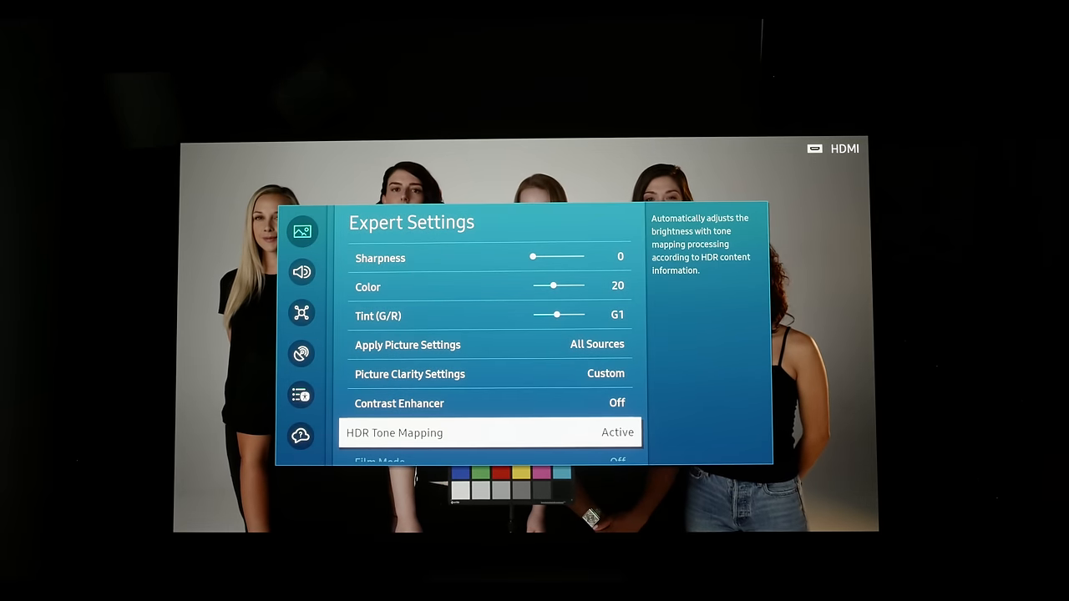
pyautogui.click(487, 433)
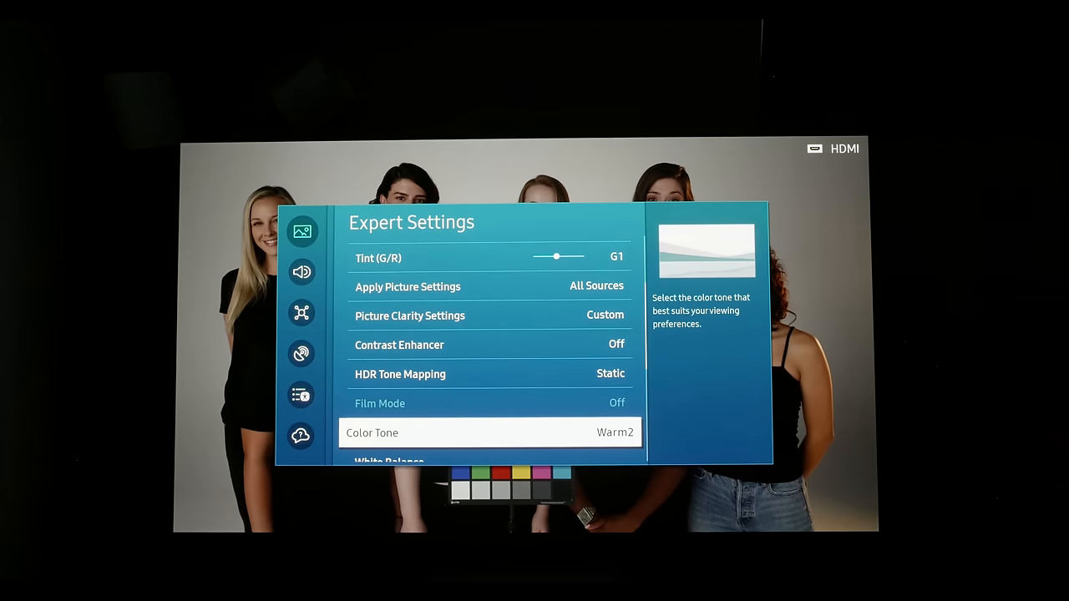
# - Confirm Warm2 tone, ST.2084 gamma 0 and Custom colour space below it
pyautogui.scroll(-3)
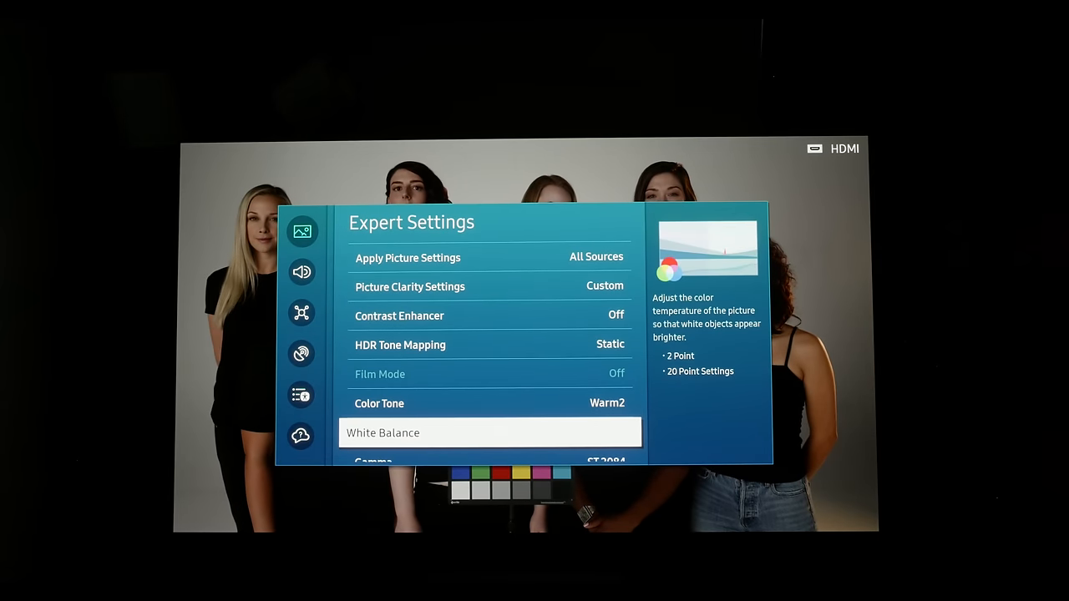
pyautogui.scroll(-3)
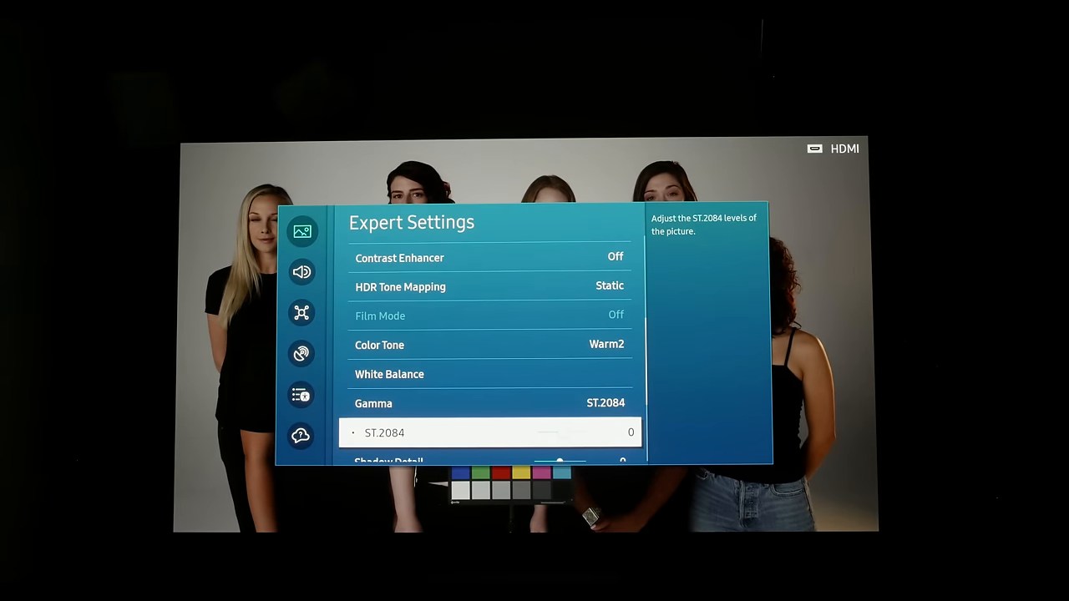
pyautogui.scroll(-3)
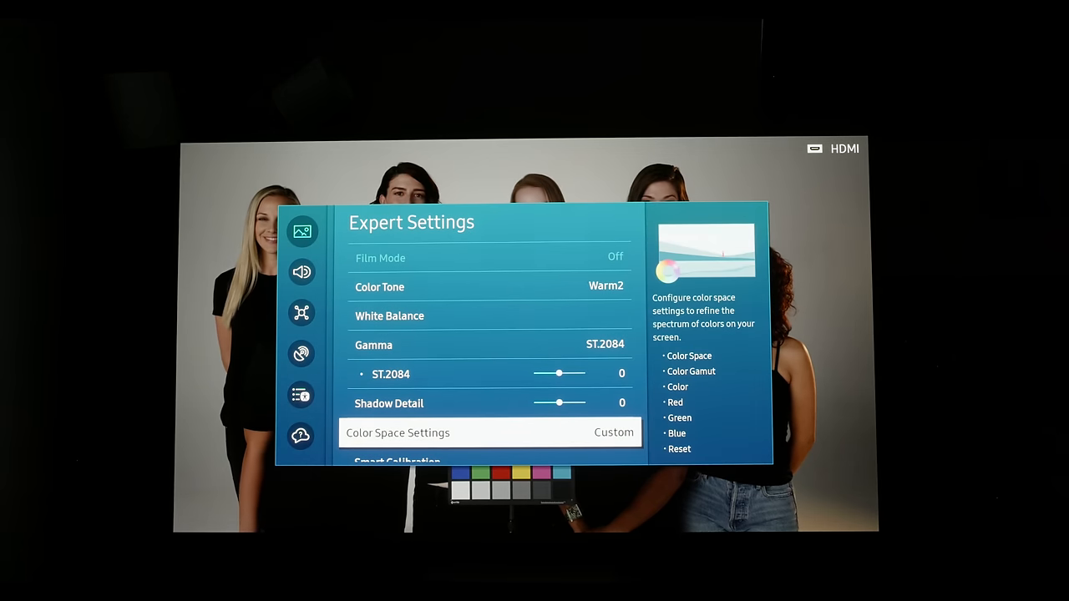
pyautogui.scroll(-3)
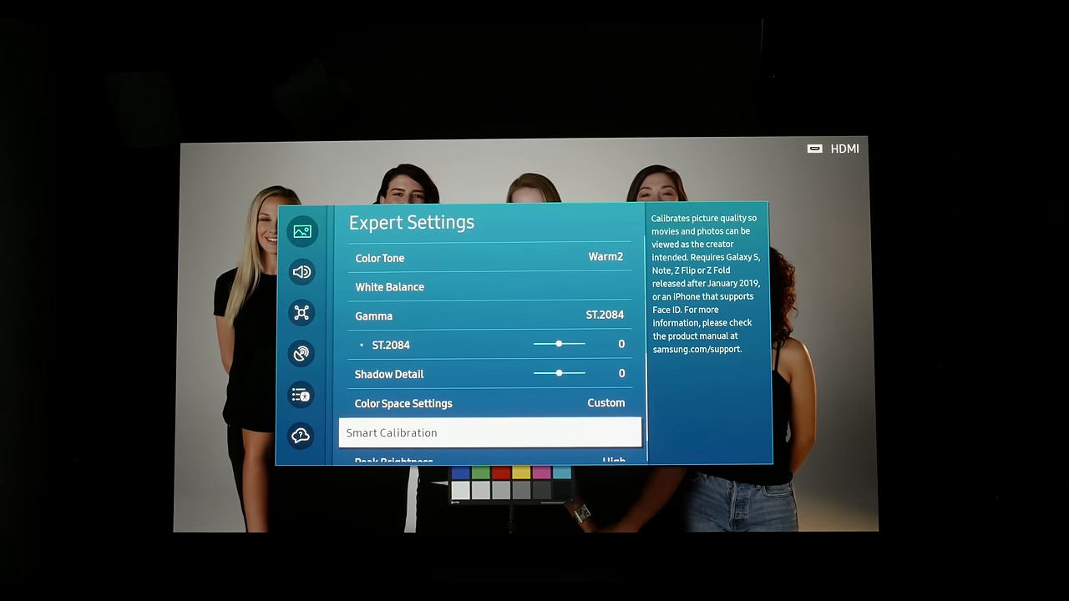
pyautogui.scroll(-3)
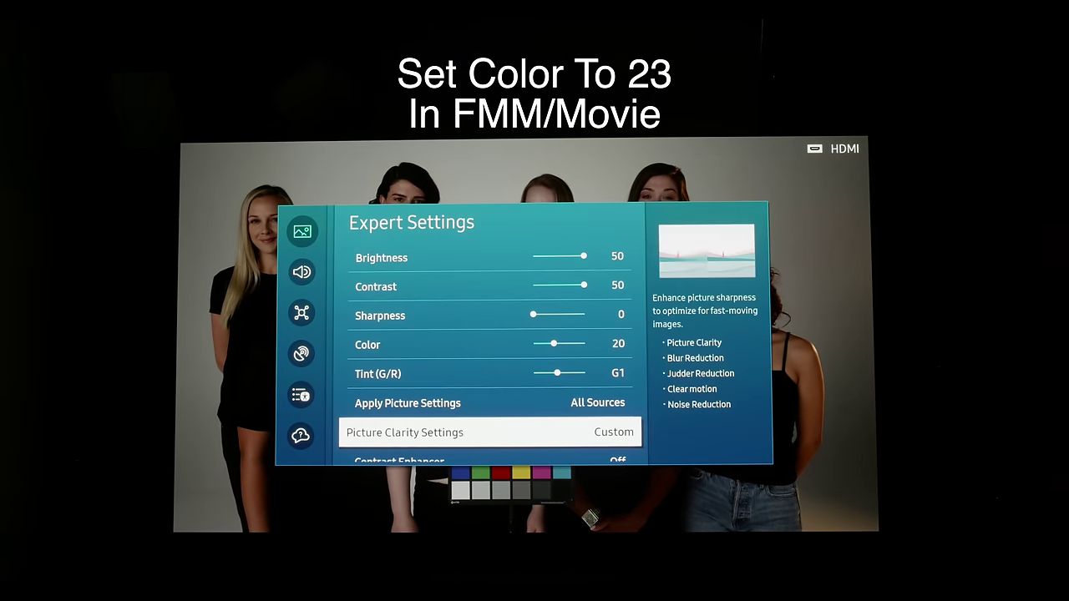
# - Confirm the second HDR mode keeps HDR Tone Mapping on Active
pyautogui.click(404, 431)
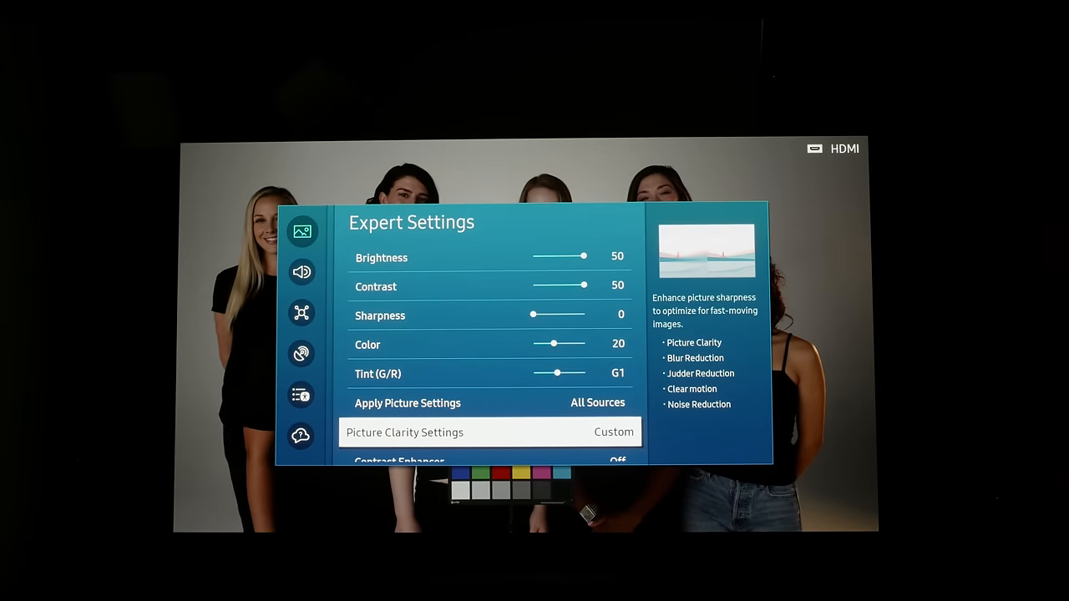
pyautogui.scroll(-3)
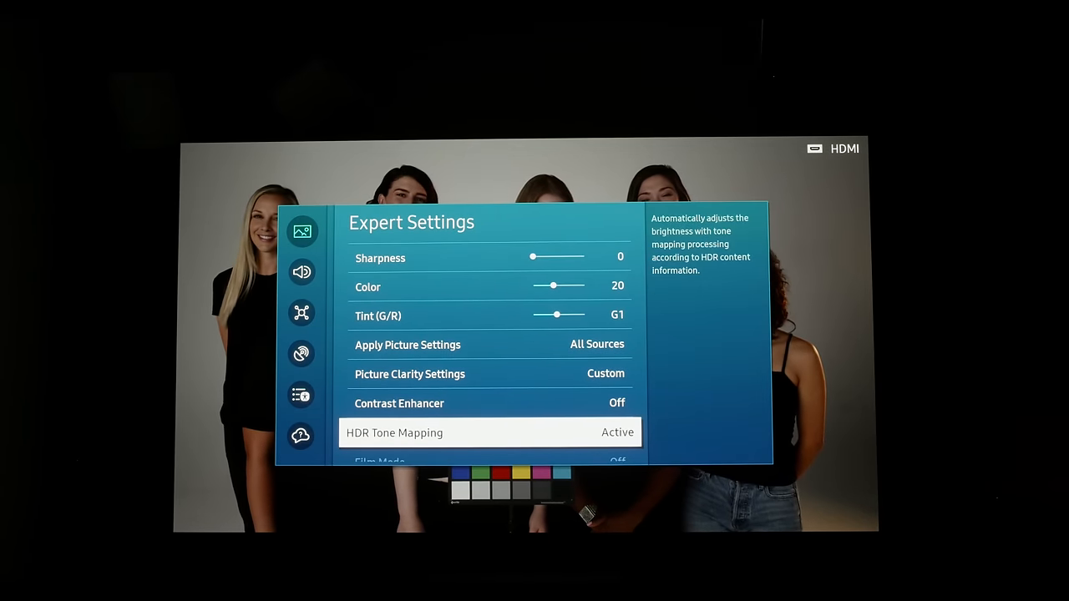
pyautogui.click(487, 432)
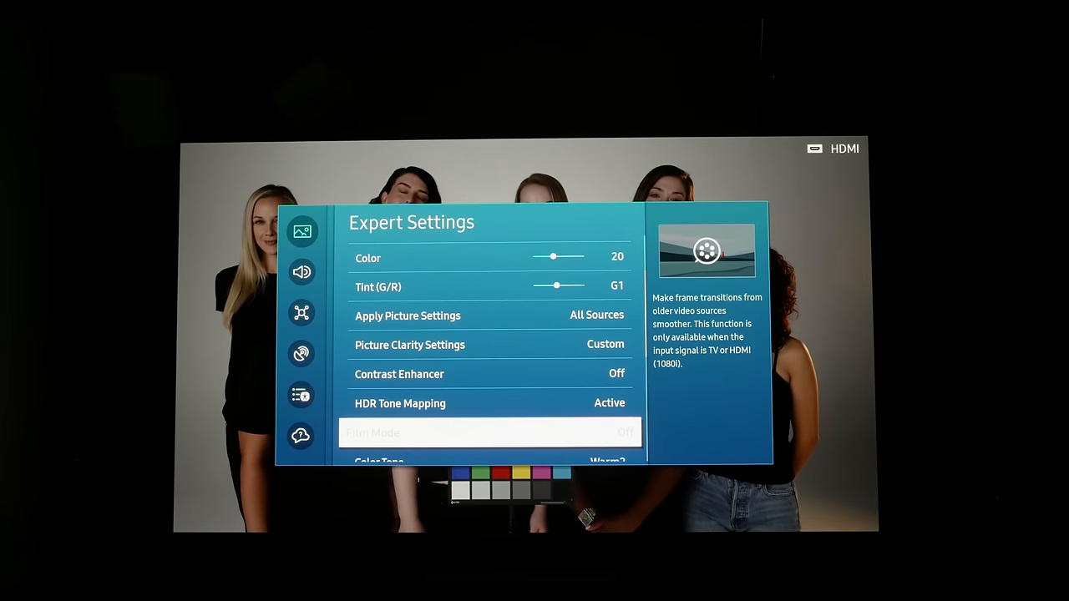
# - Check ST.2084 gamma at -1 and the Custom Color Space Settings
pyautogui.scroll(-3)
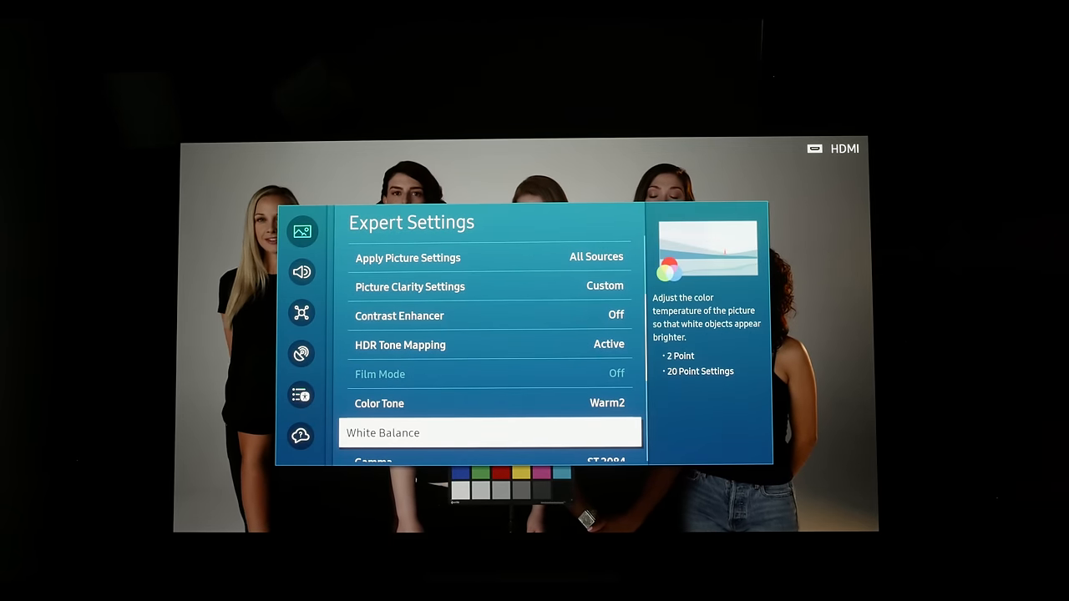
pyautogui.scroll(-3)
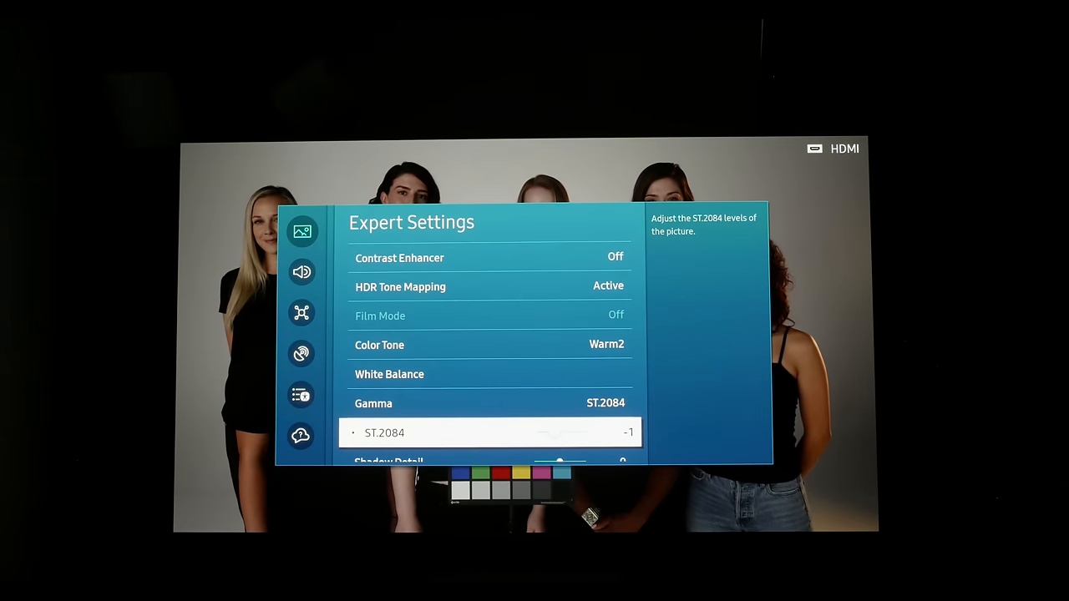
pyautogui.scroll(-3)
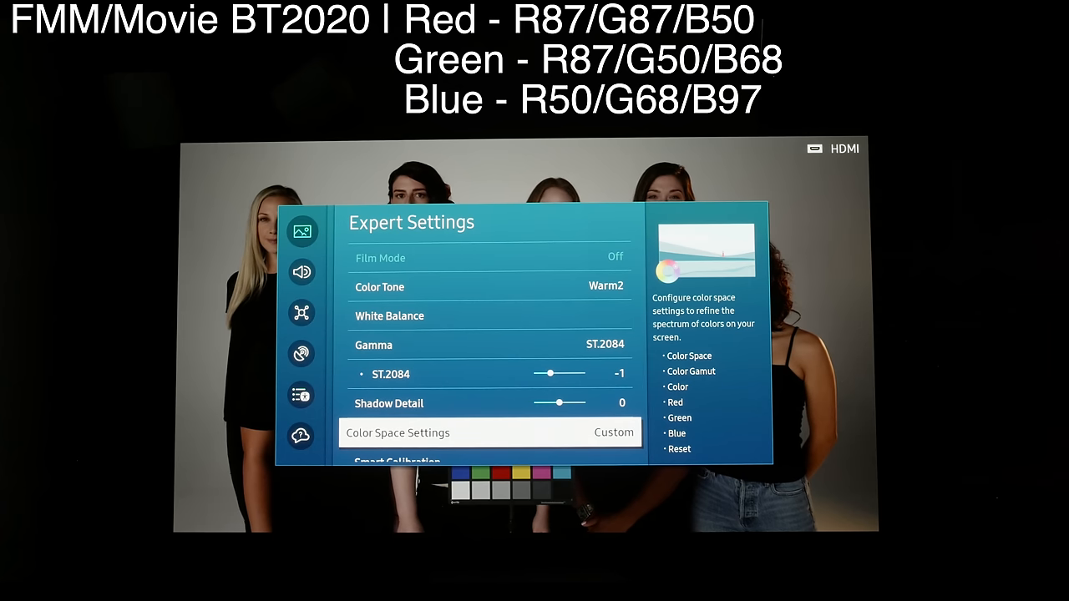
pyautogui.click(487, 432)
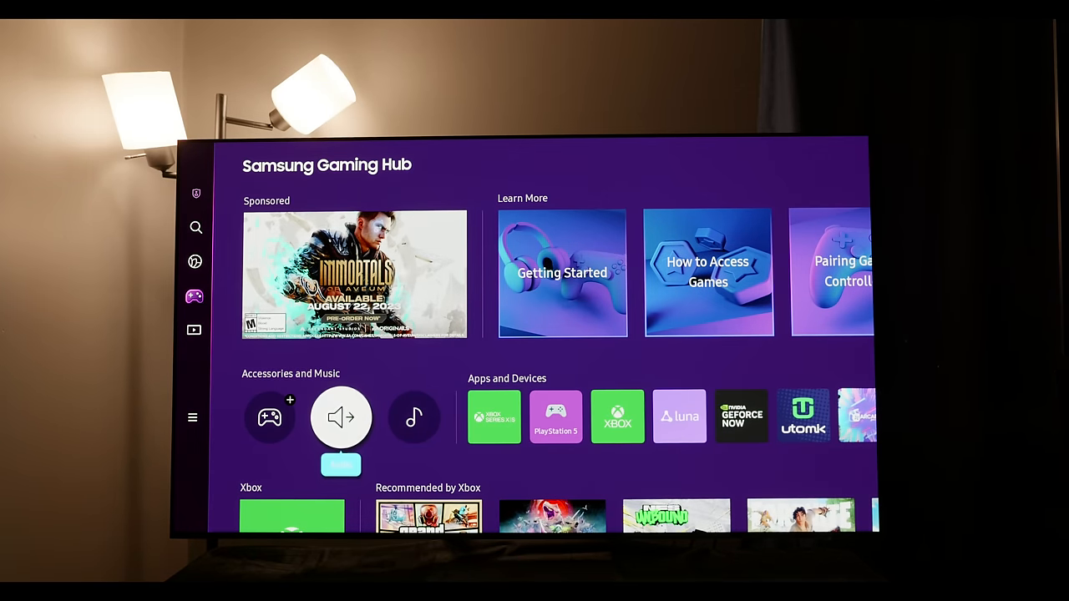
# - In Xbox TV & display options set the refresh rate to 120 Hz at 4K UHD
pyautogui.click(192, 417)
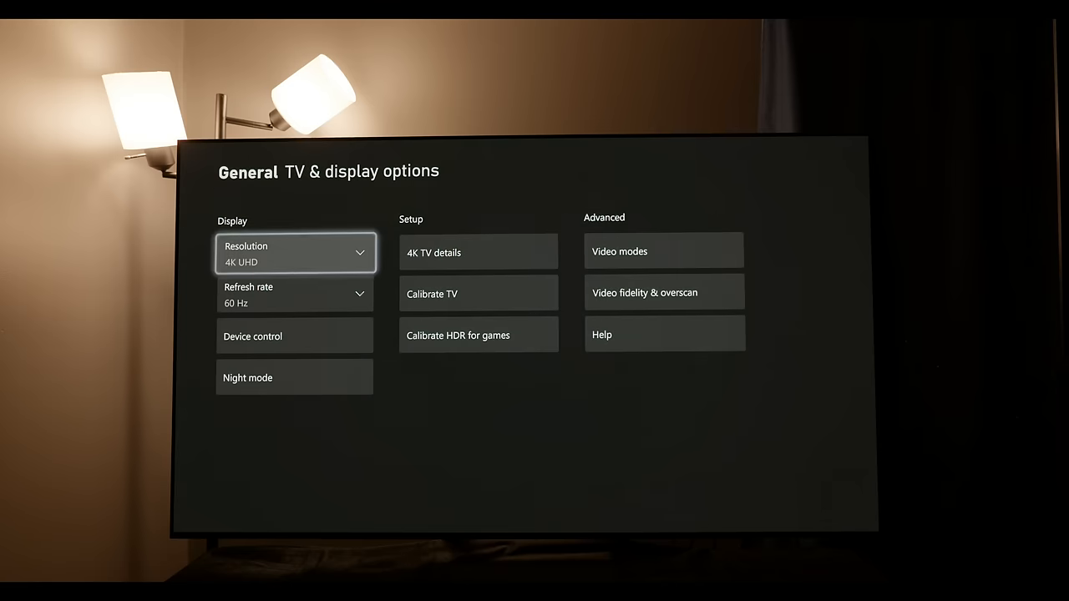
pyautogui.click(294, 294)
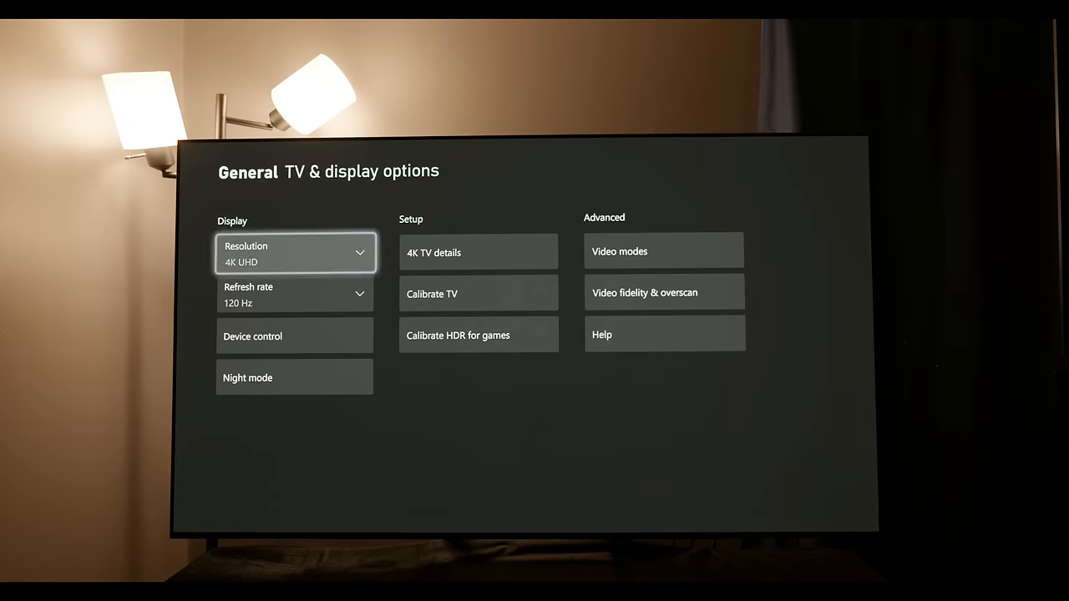
pyautogui.click(664, 251)
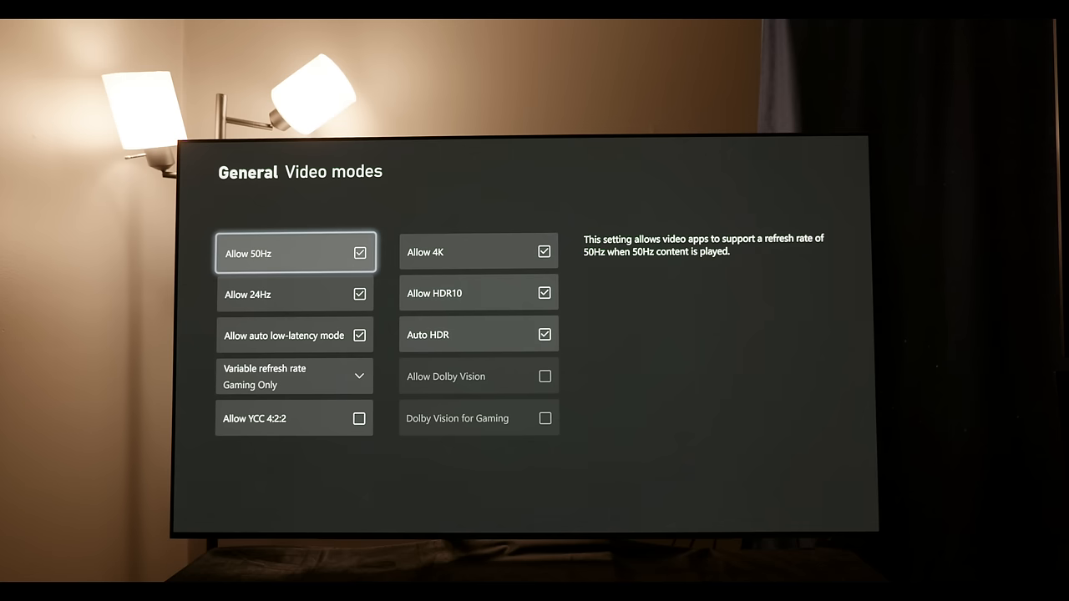
# - Keep Variable refresh rate on Gaming Only and start HDR Game Calibration
pyautogui.click(293, 376)
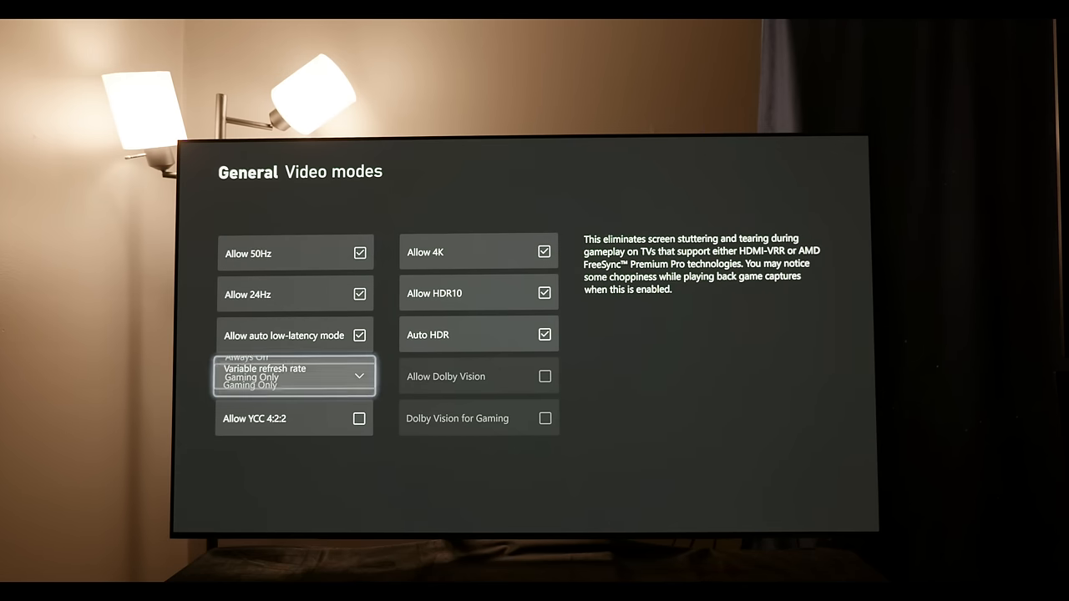
pyautogui.click(294, 376)
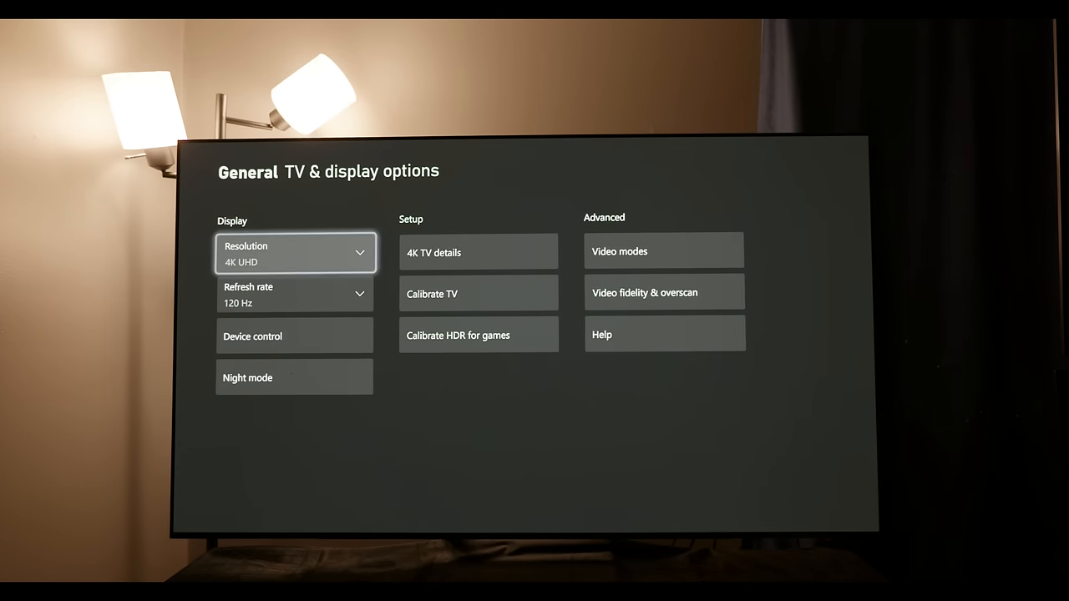
pyautogui.click(665, 292)
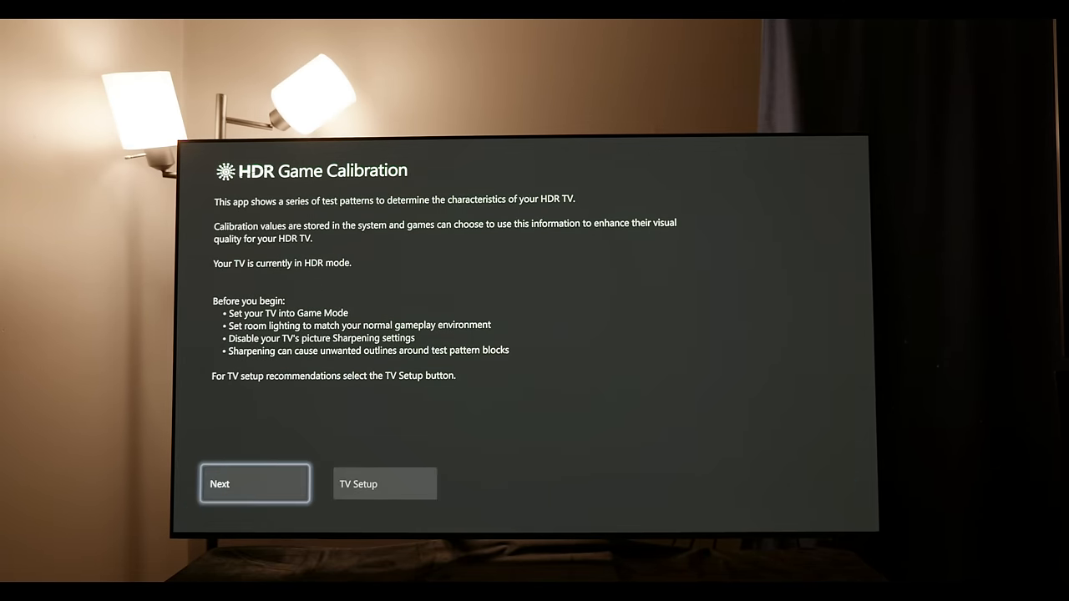
# - Advance to the Minimum Luminance pattern and bring up the TV's Connection settings over it
pyautogui.click(254, 484)
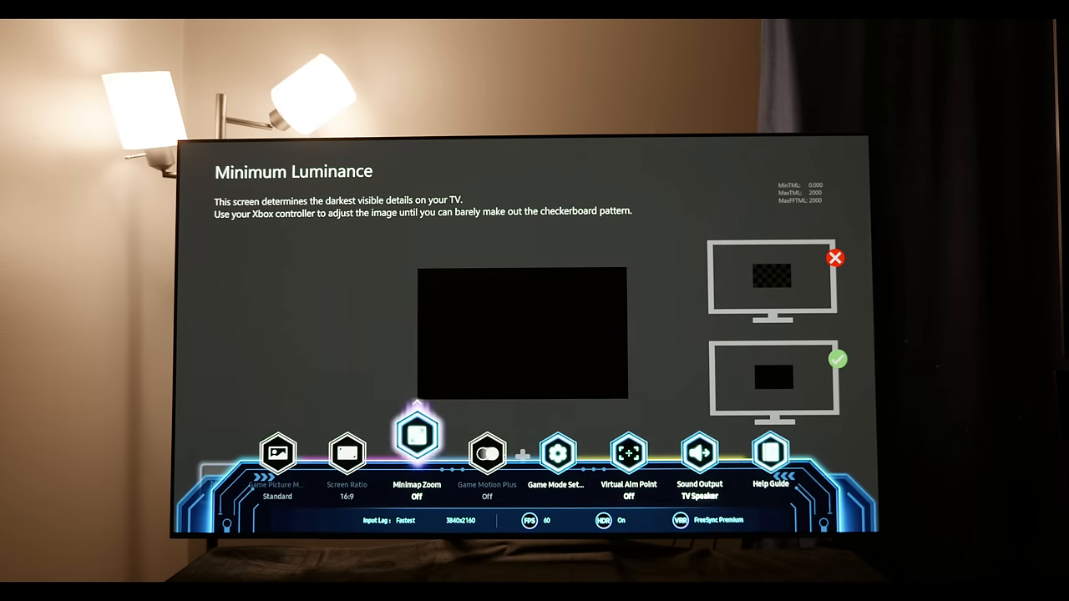
pyautogui.click(558, 454)
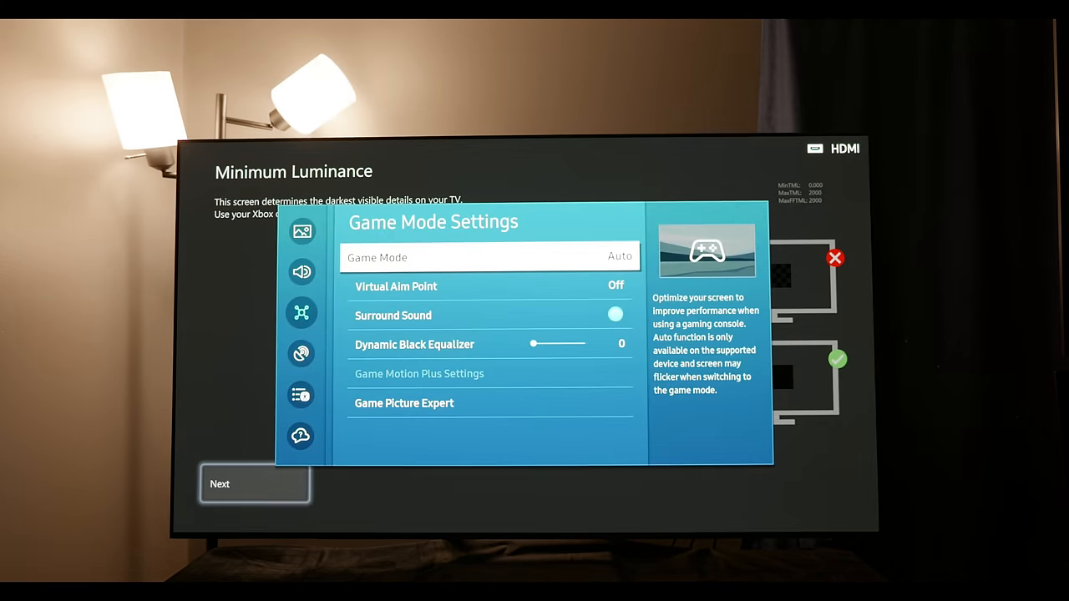
pyautogui.click(404, 402)
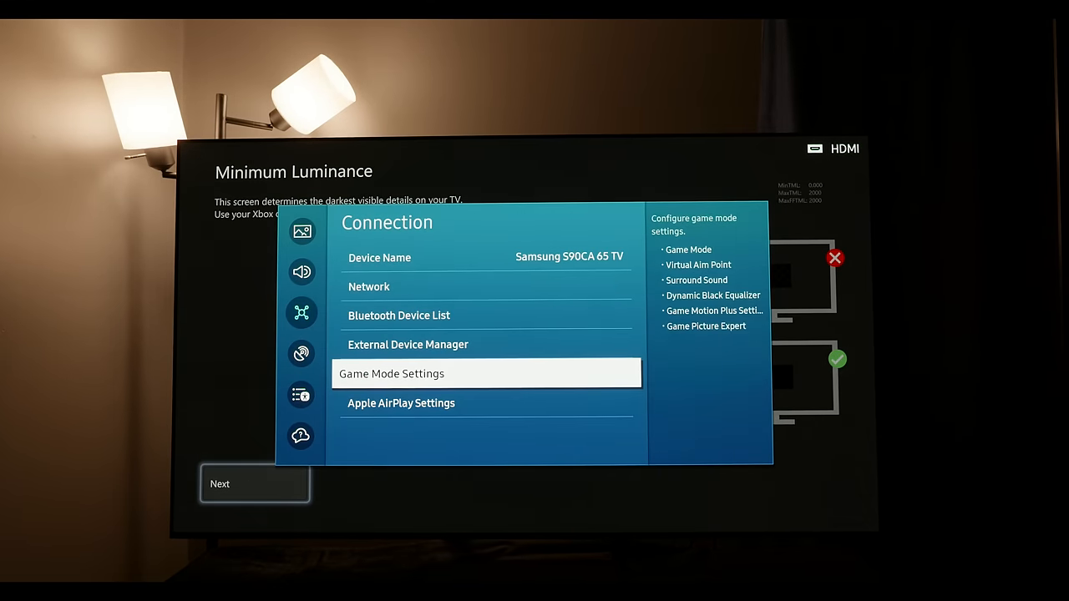
# - In the game picture's Expert Settings set Color 18, Tint G1 and Sharpness 0
pyautogui.click(300, 231)
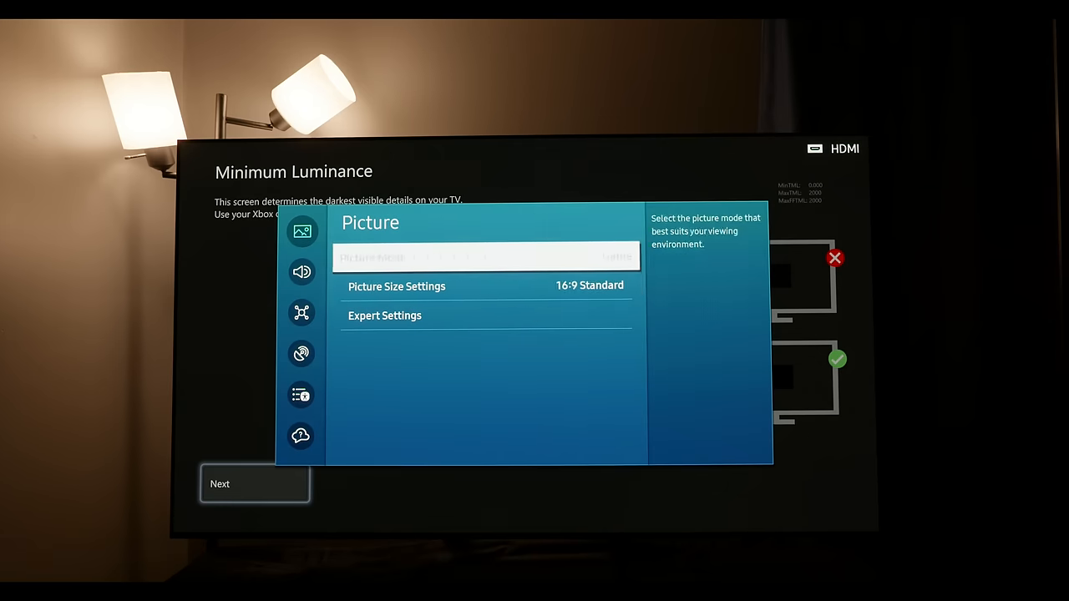
pyautogui.click(384, 315)
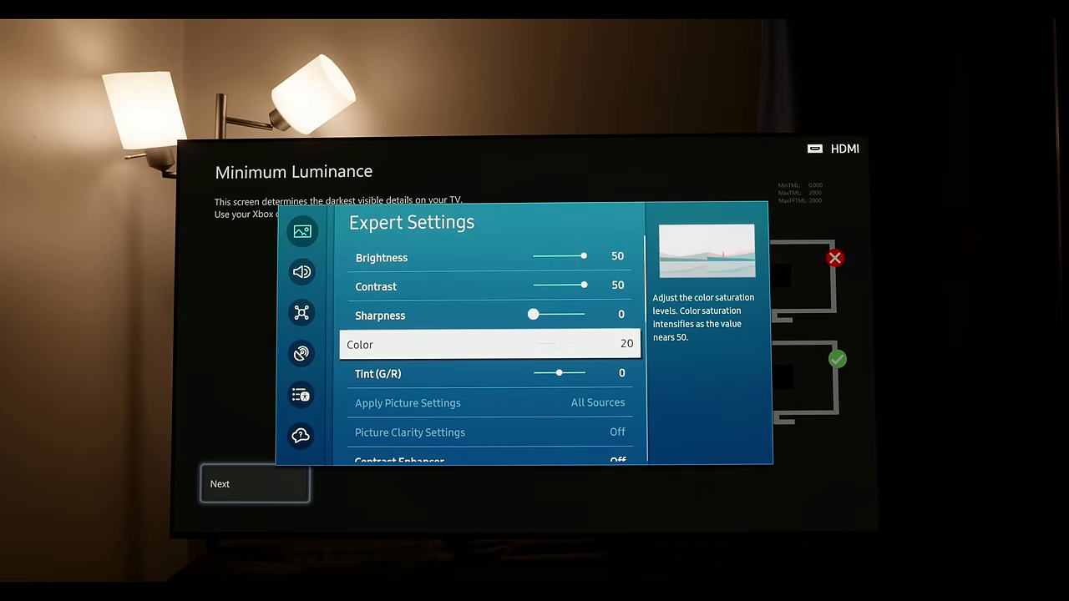
pyautogui.press('Down')
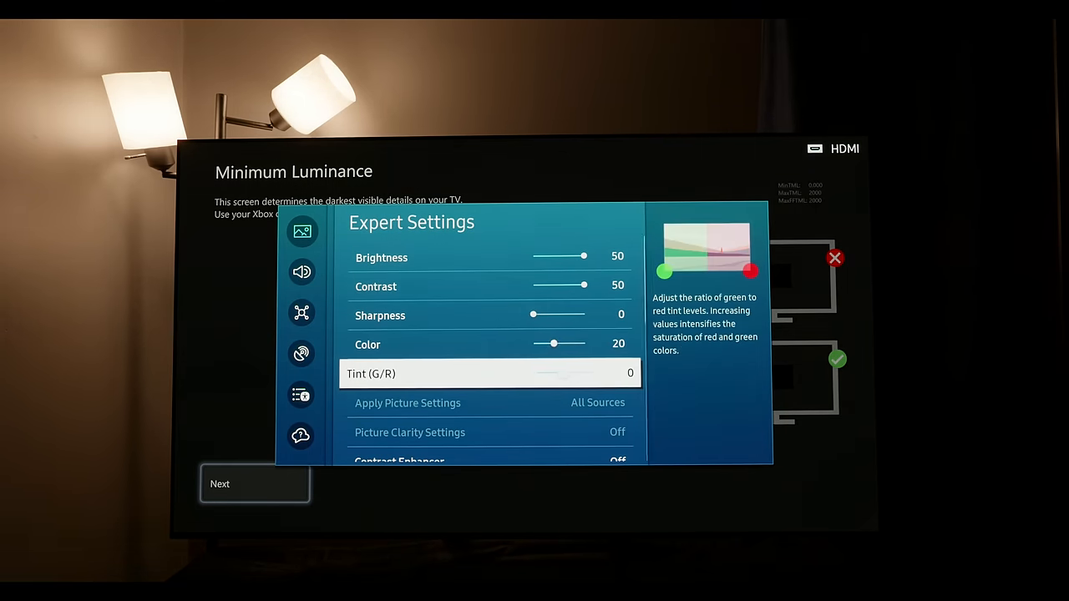
pyautogui.scroll(-3)
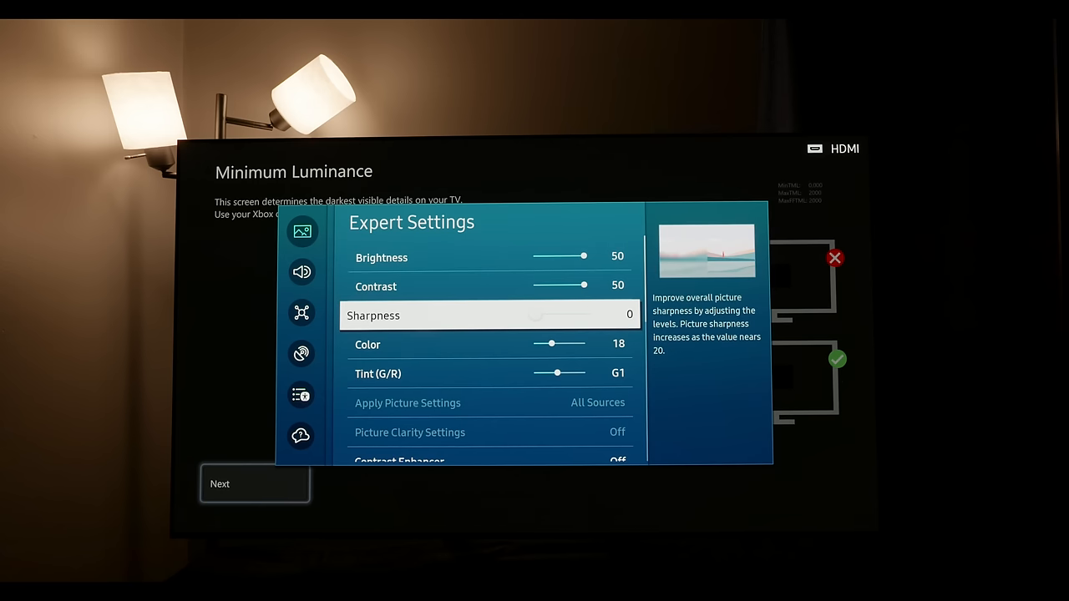
# - Set Contrast Enhancer Off, Warm2 tone, ST.2084 gamma -1 and Shadow Detail -1
pyautogui.press('Down')
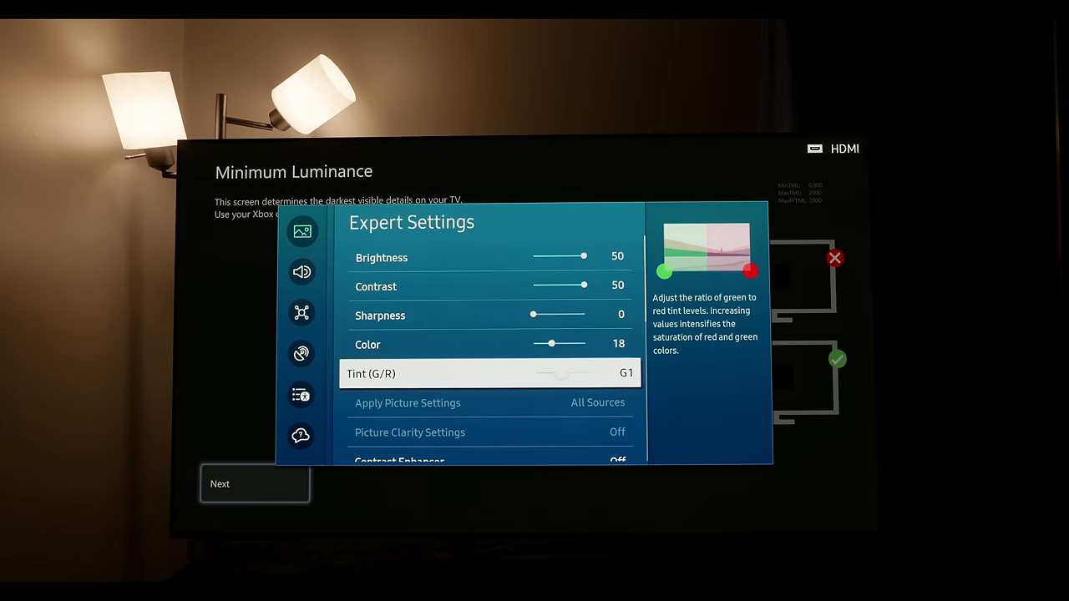
pyautogui.scroll(-3)
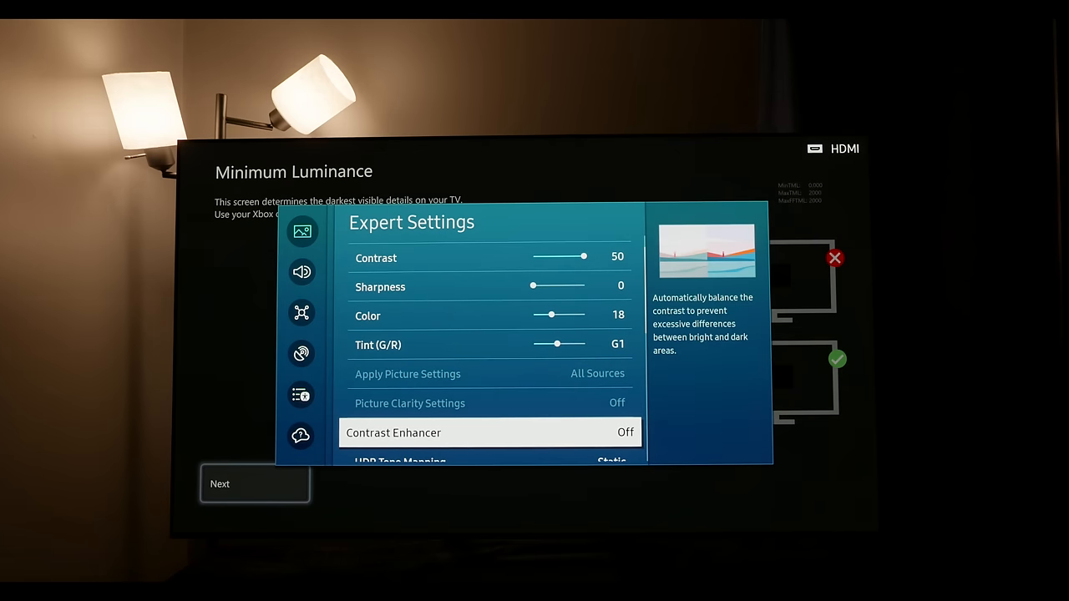
pyautogui.scroll(-3)
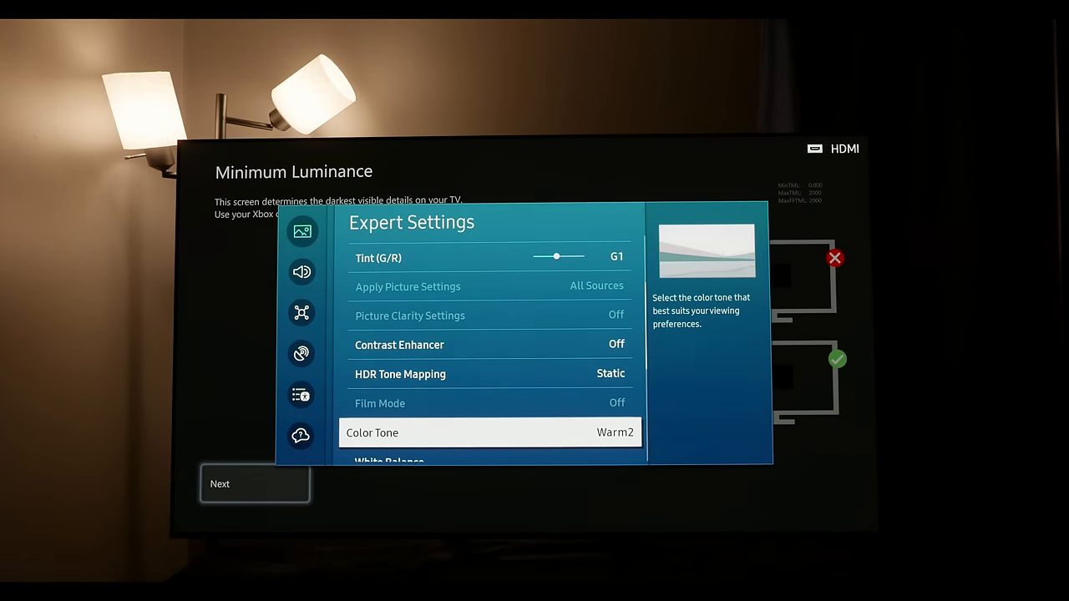
pyautogui.scroll(-3)
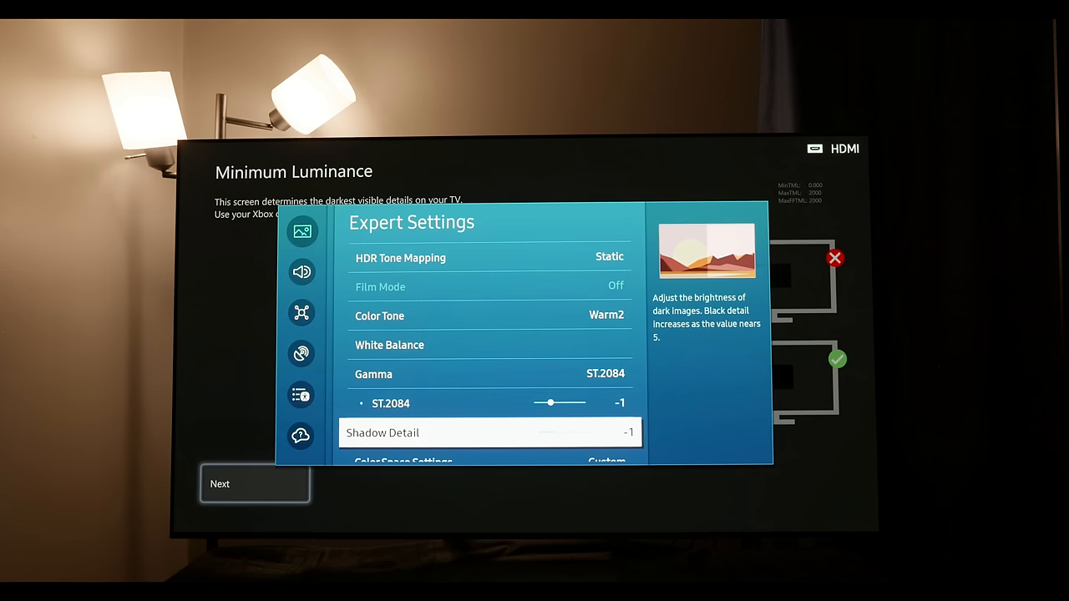
pyautogui.scroll(-3)
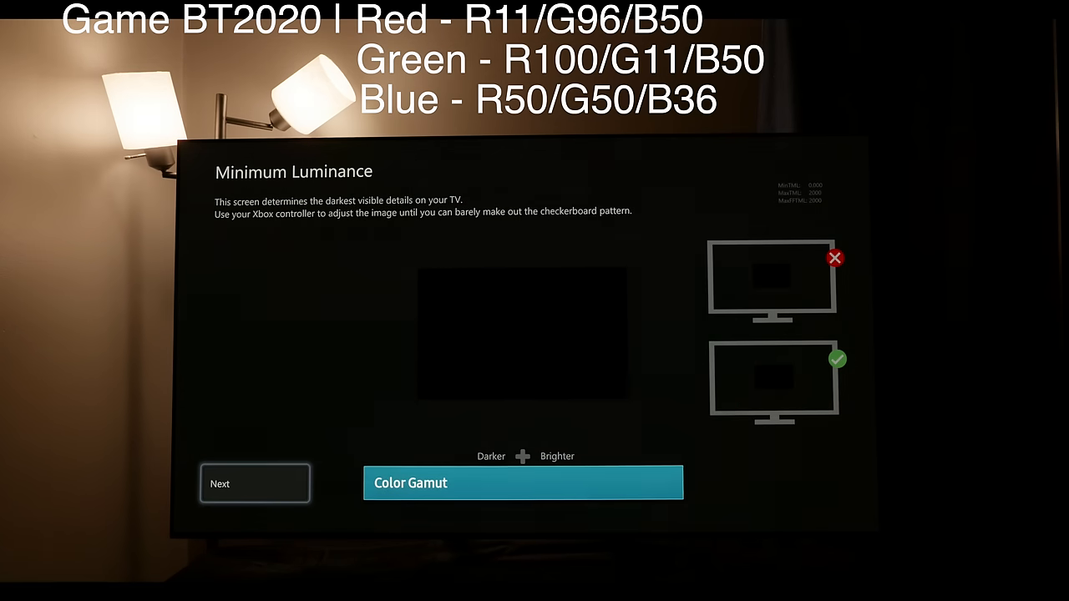
# - Confirm minimum and maximum luminance, finish calibration, and show the TV's quick settings over Xbox home
pyautogui.click(523, 483)
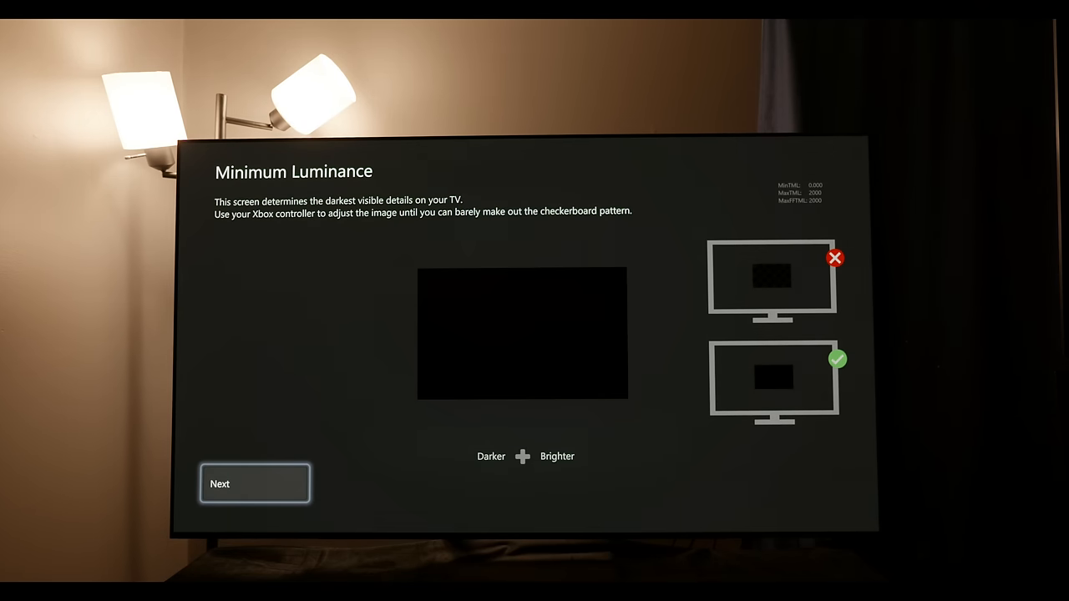
pyautogui.click(254, 484)
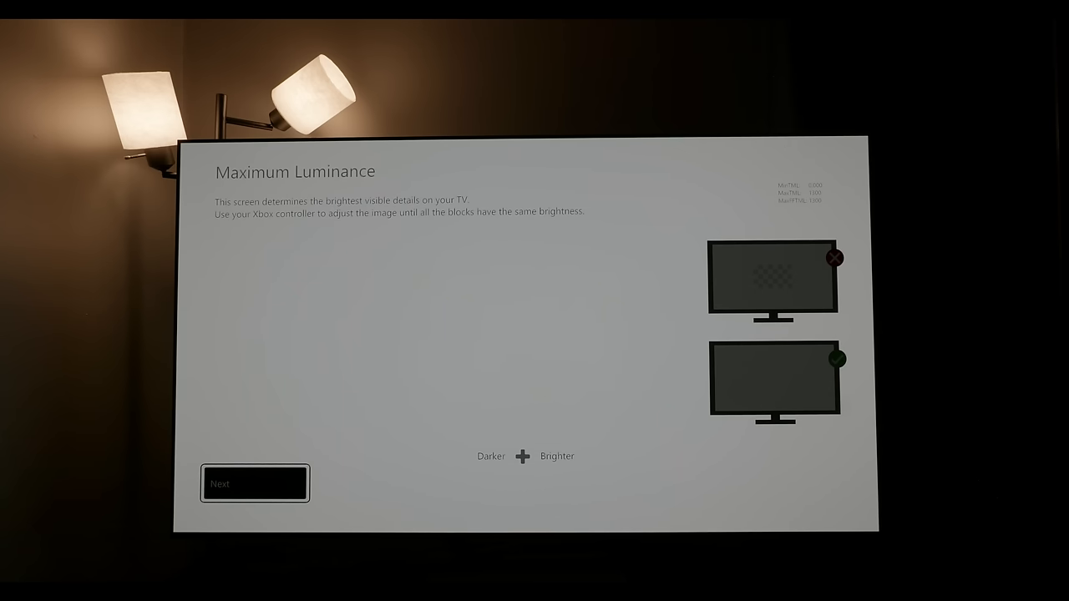
pyautogui.click(254, 484)
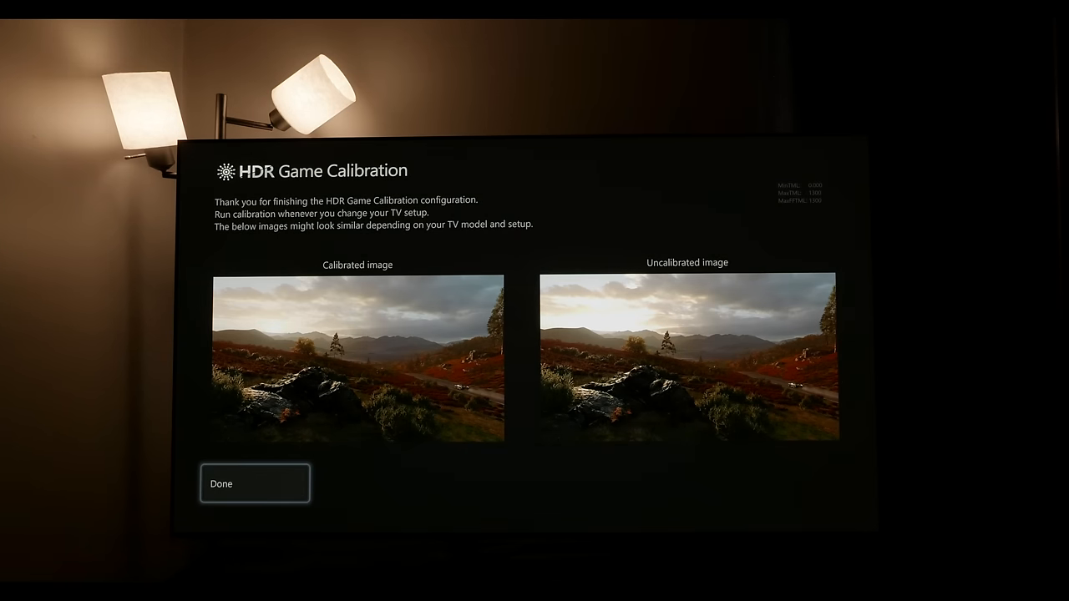
pyautogui.click(254, 485)
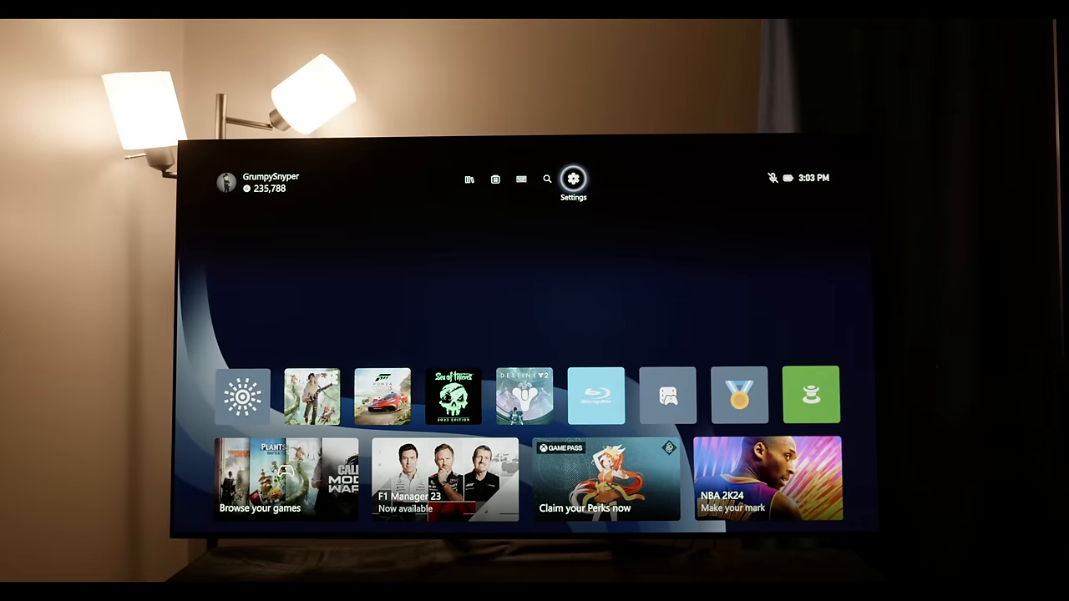
pyautogui.click(574, 179)
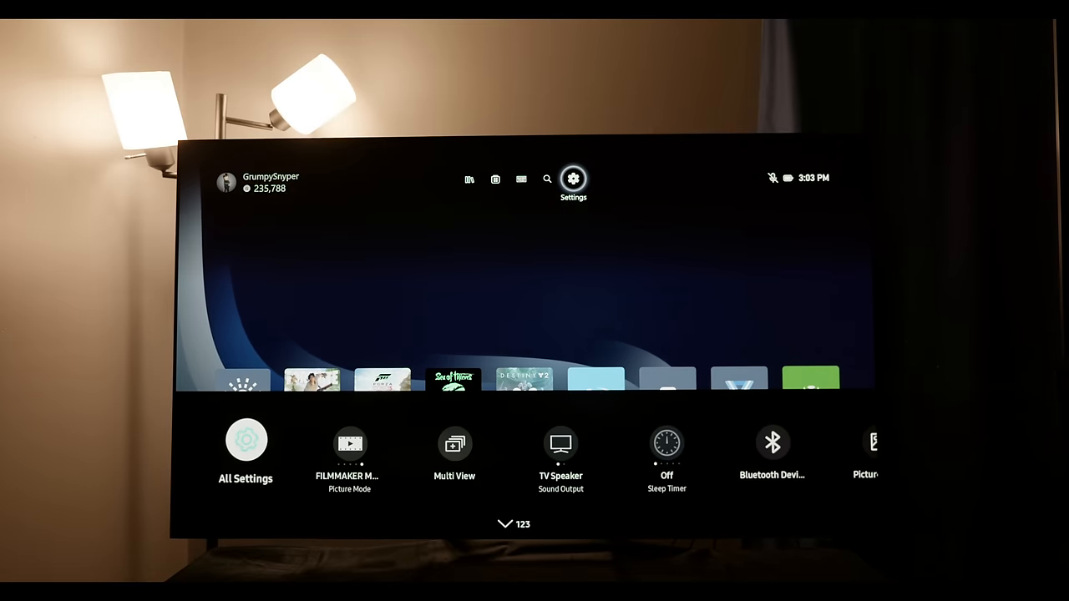